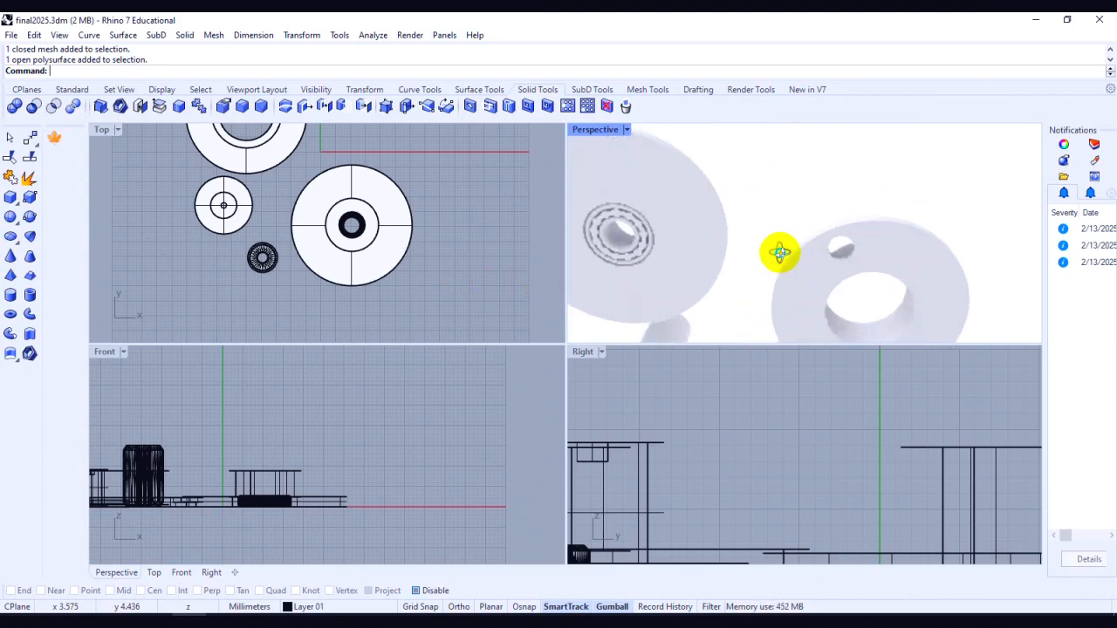
Replace the koozie description's original intro with the AI-written professional paragraph, then review the page.
drag(779, 253, 872, 281)
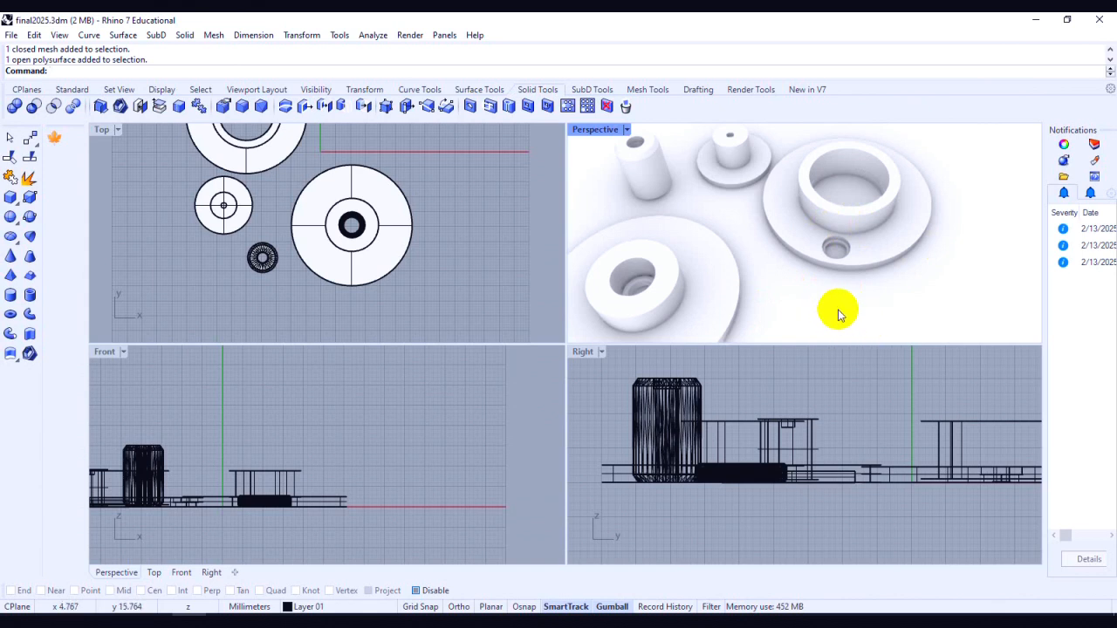
mouse_move(798, 255)
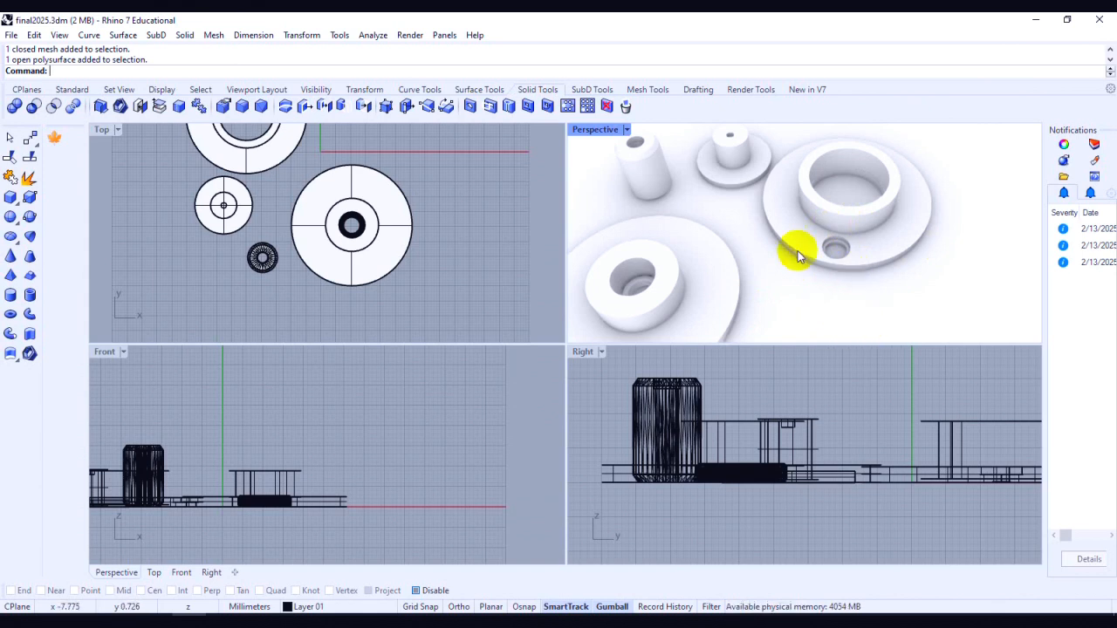
mouse_move(877, 236)
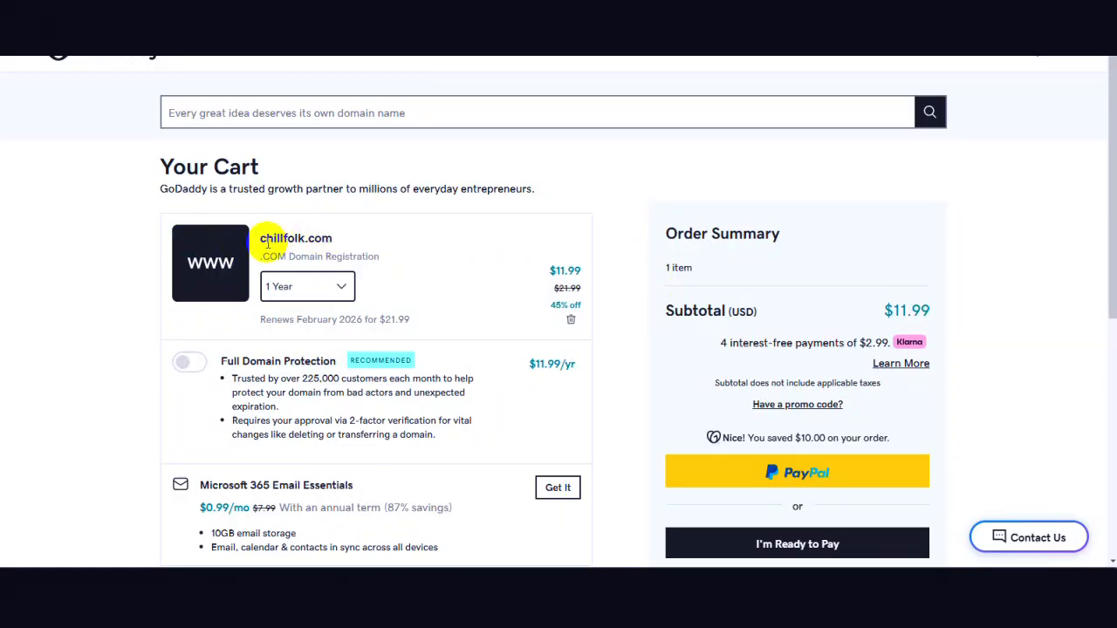
mouse_move(565, 286)
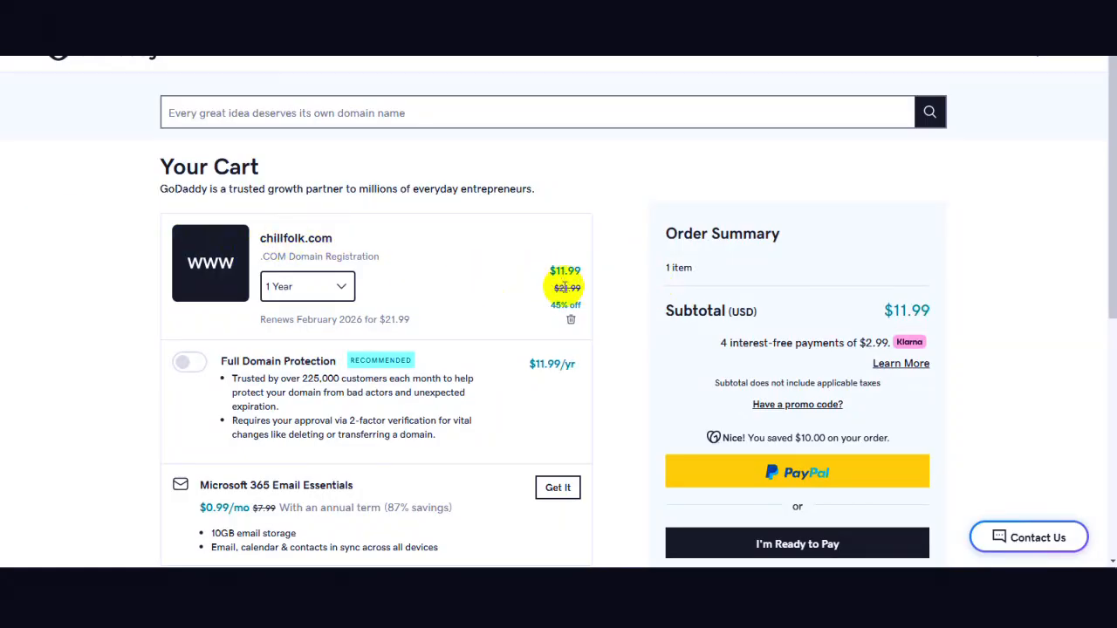
click(796, 543)
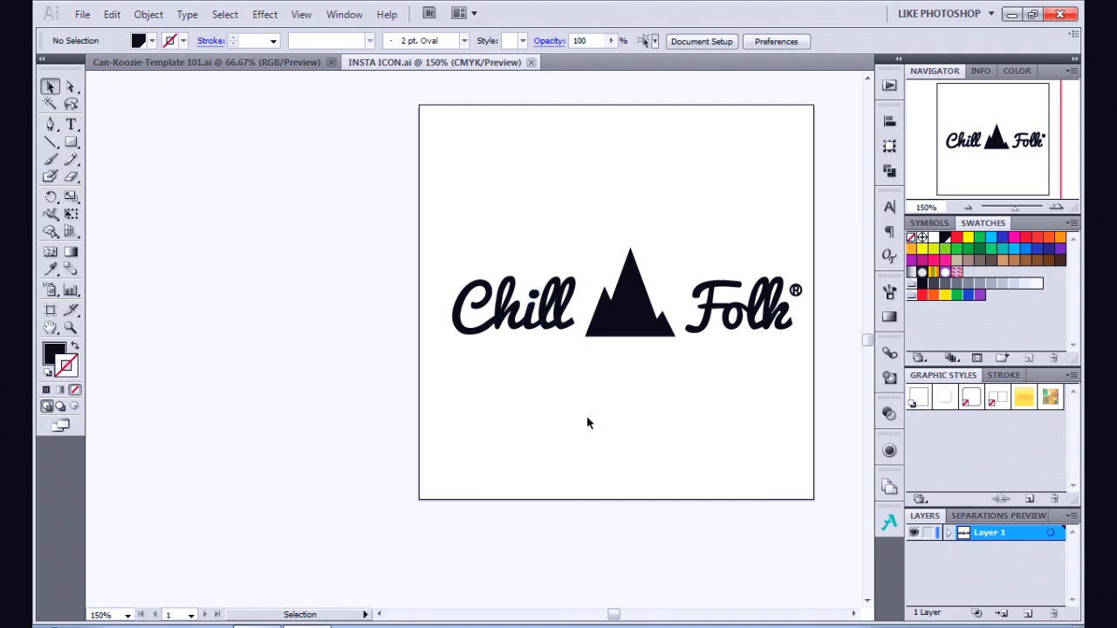
right_click(589, 423)
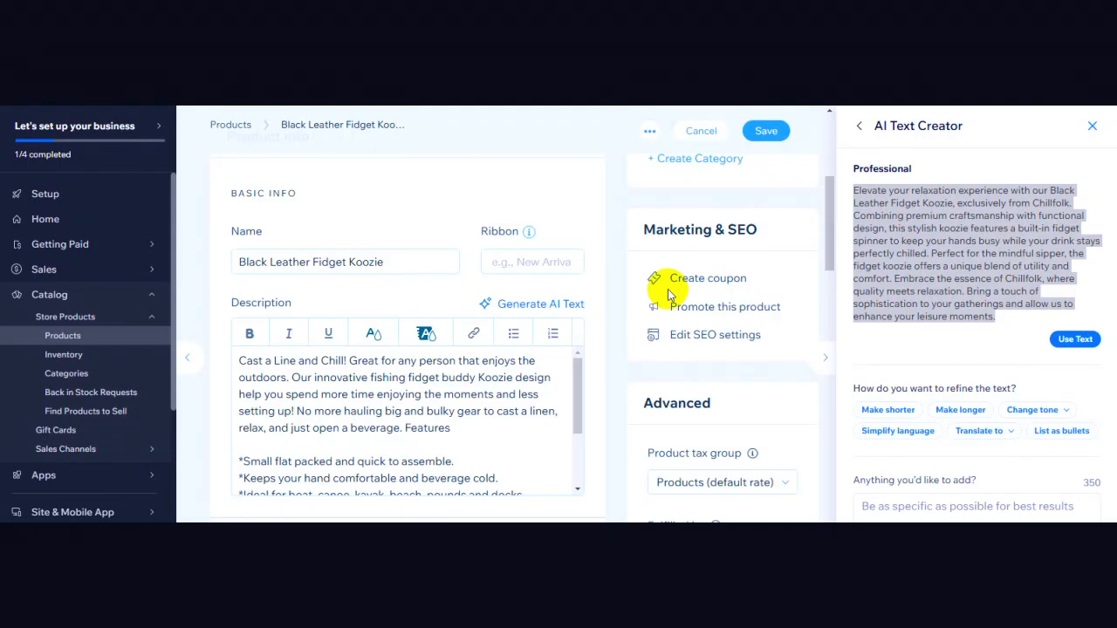
mouse_move(627, 268)
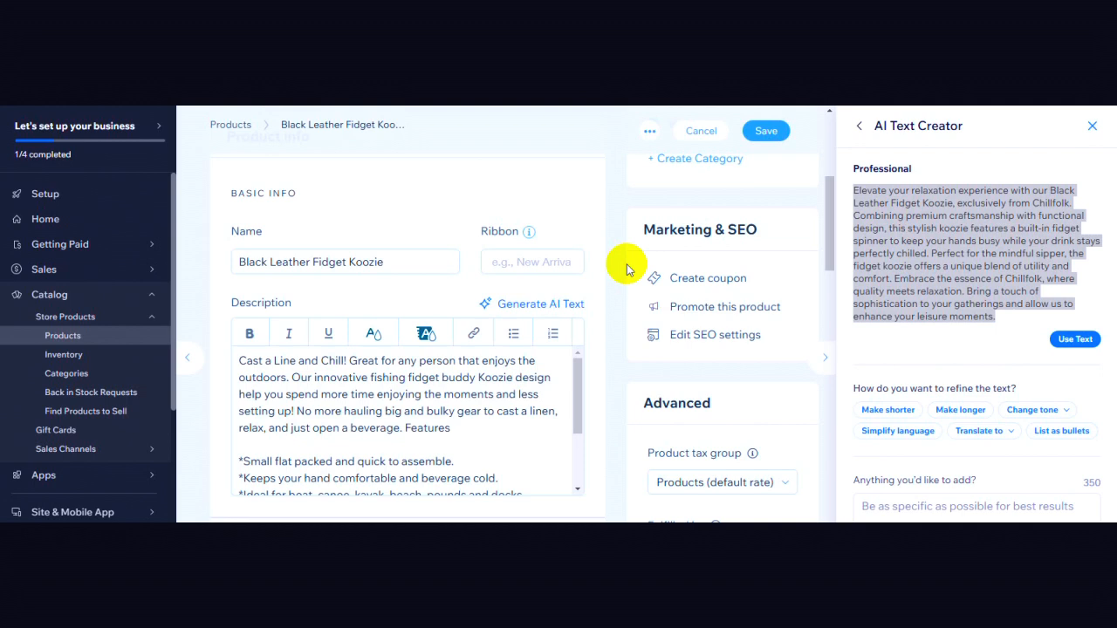
mouse_move(751, 182)
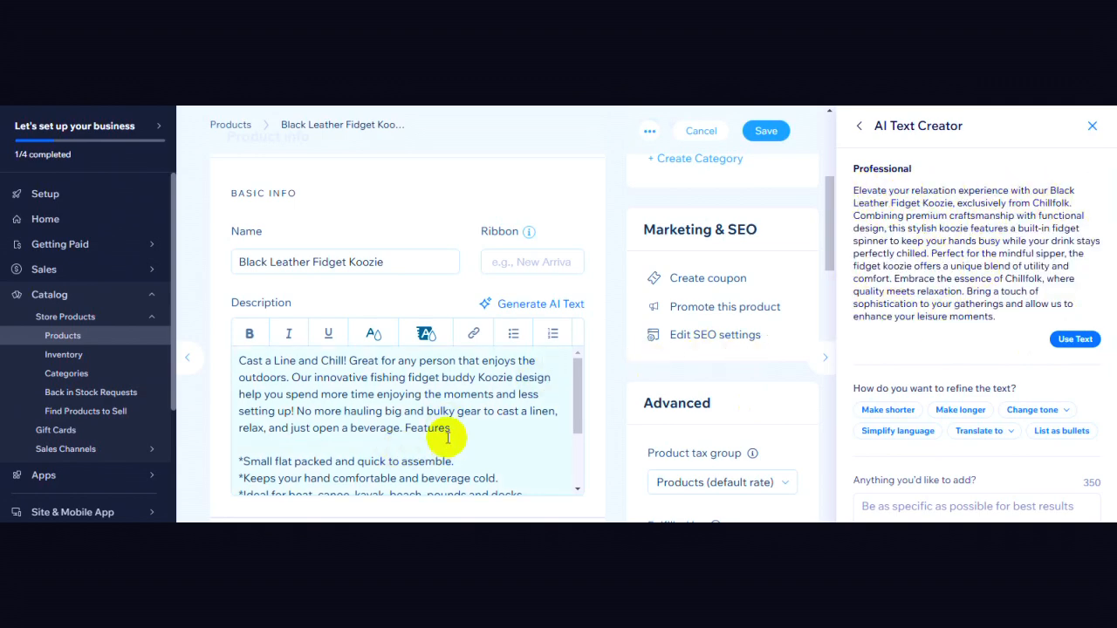
drag(448, 436, 237, 361)
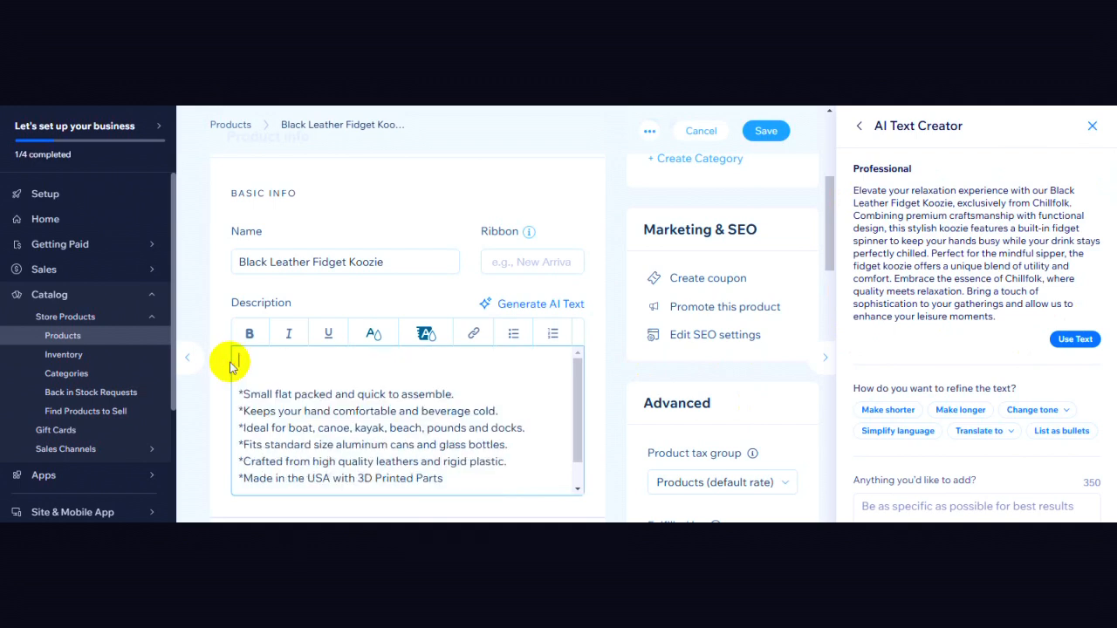
click(1074, 339)
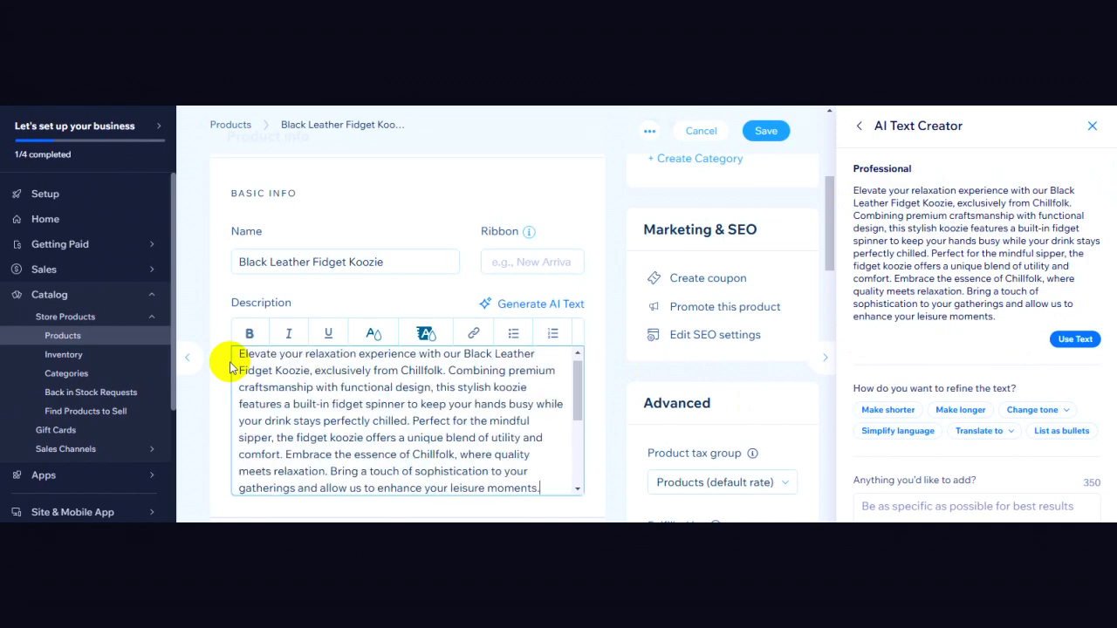
mouse_move(561, 382)
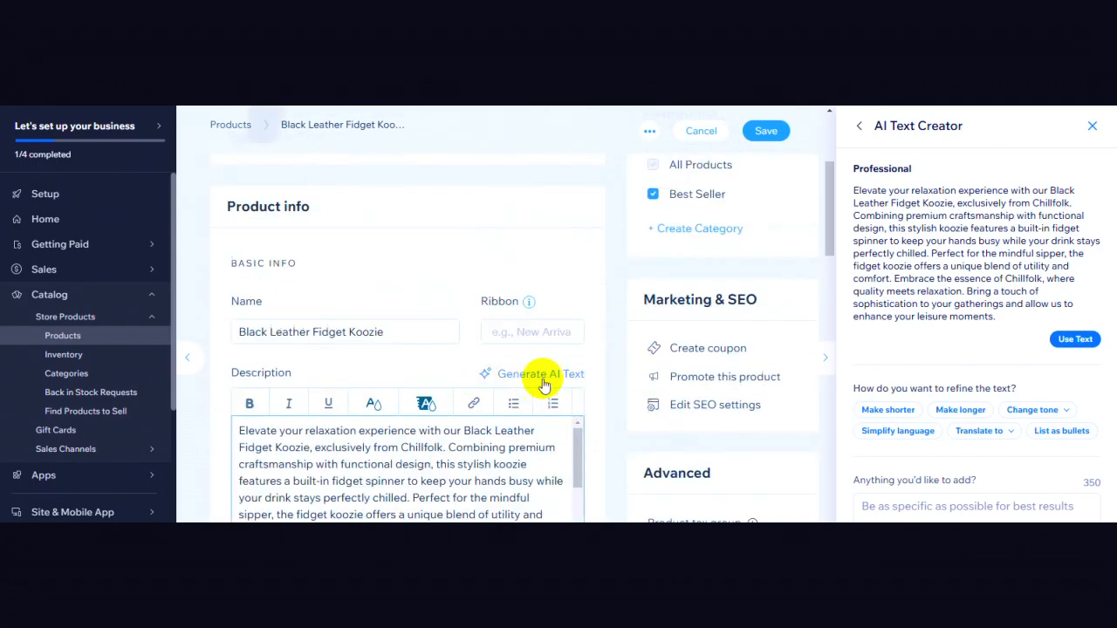
scroll(down, 3)
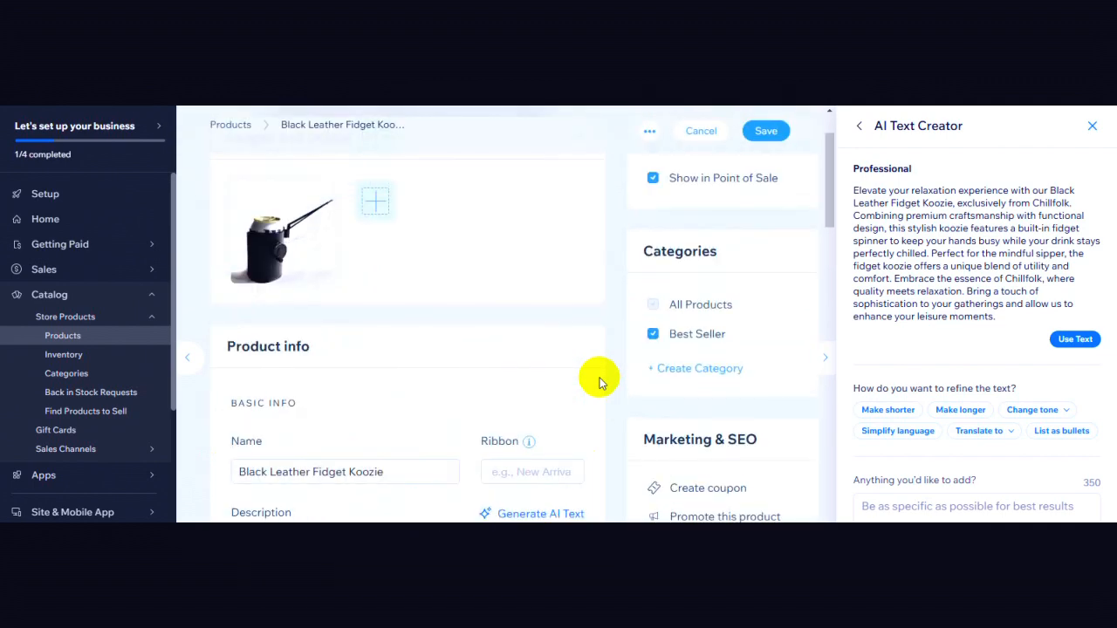
mouse_move(507, 400)
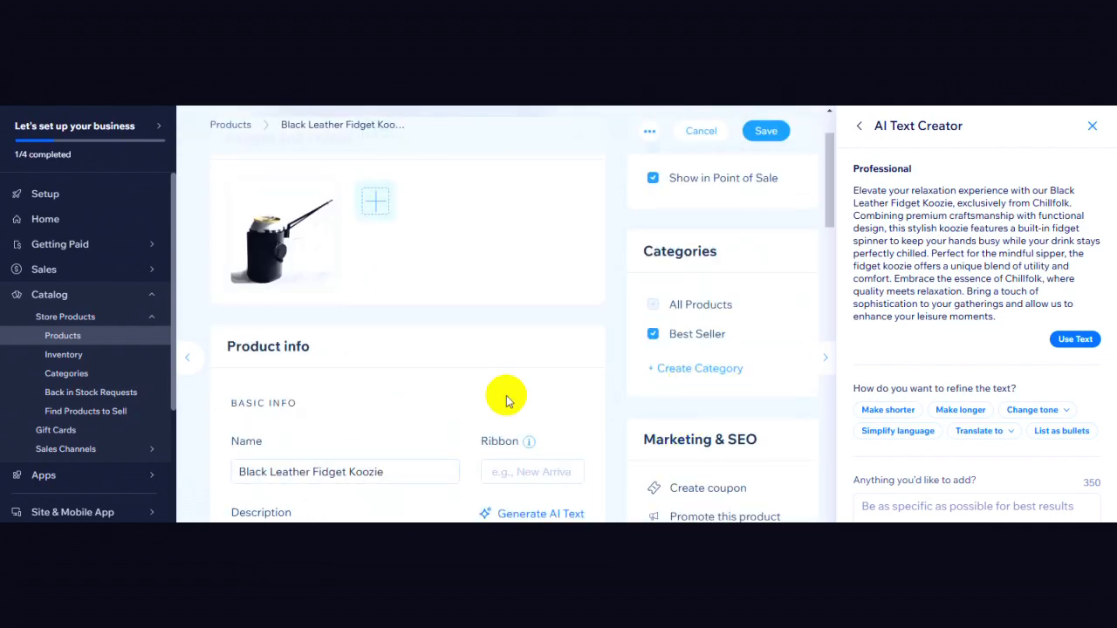
mouse_move(282, 231)
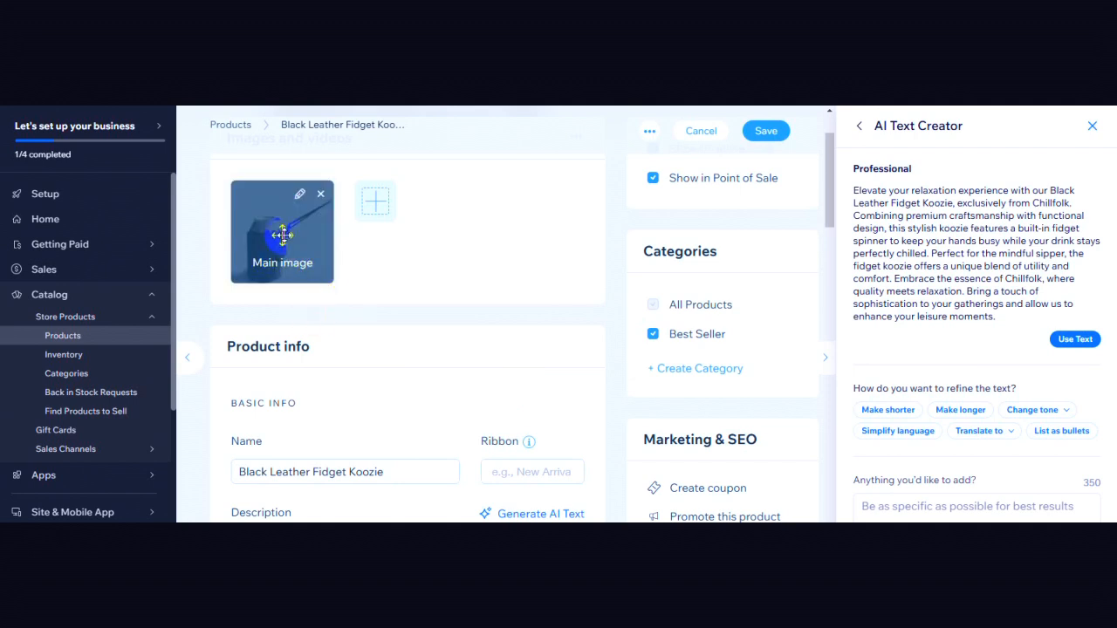
mouse_move(611, 397)
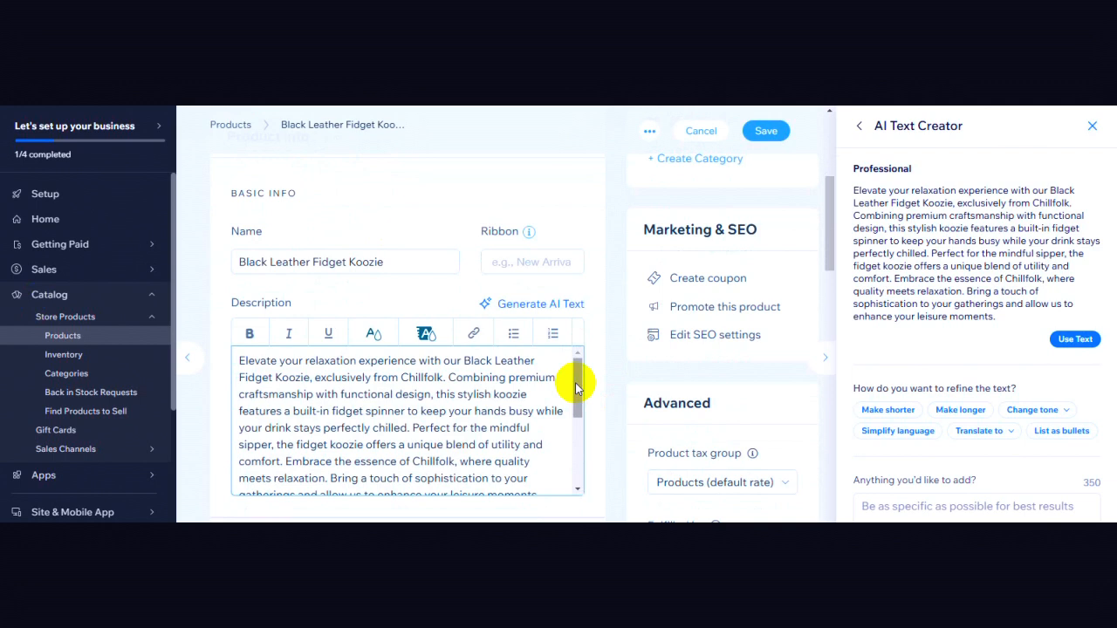
mouse_move(639, 375)
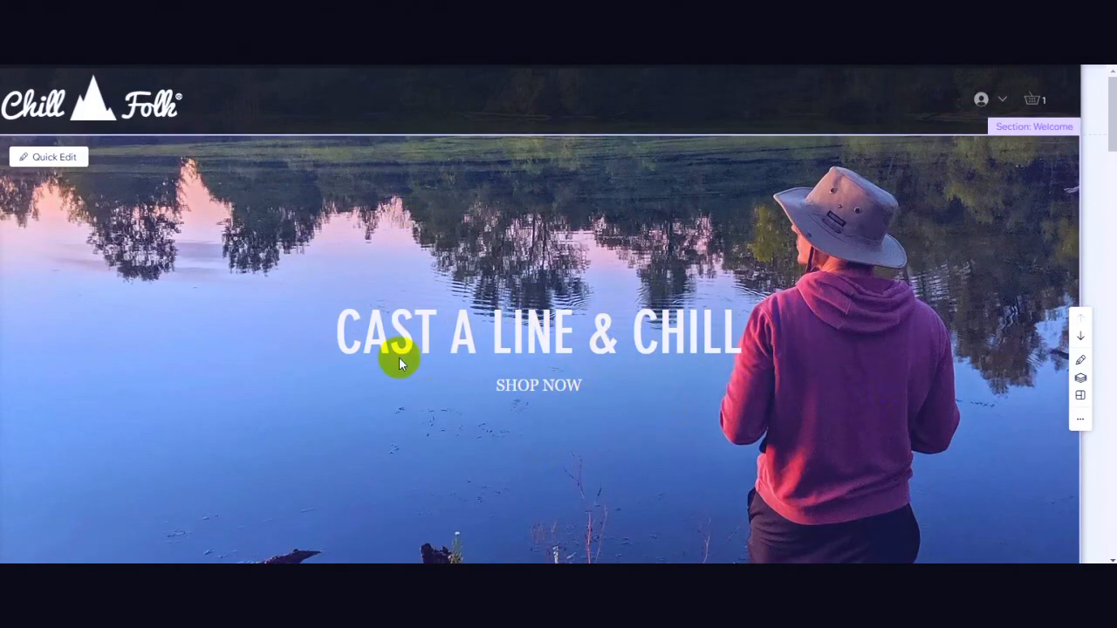
mouse_move(24, 255)
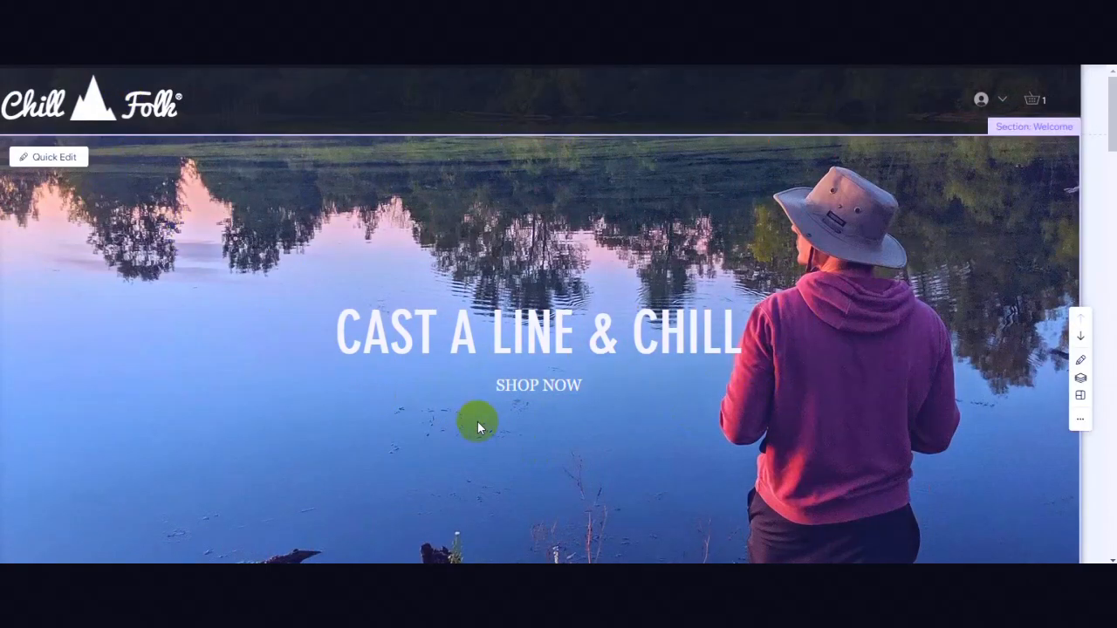
Nudge the SHOP ALL button up and left, closer to the beverages tagline.
scroll(down, 3)
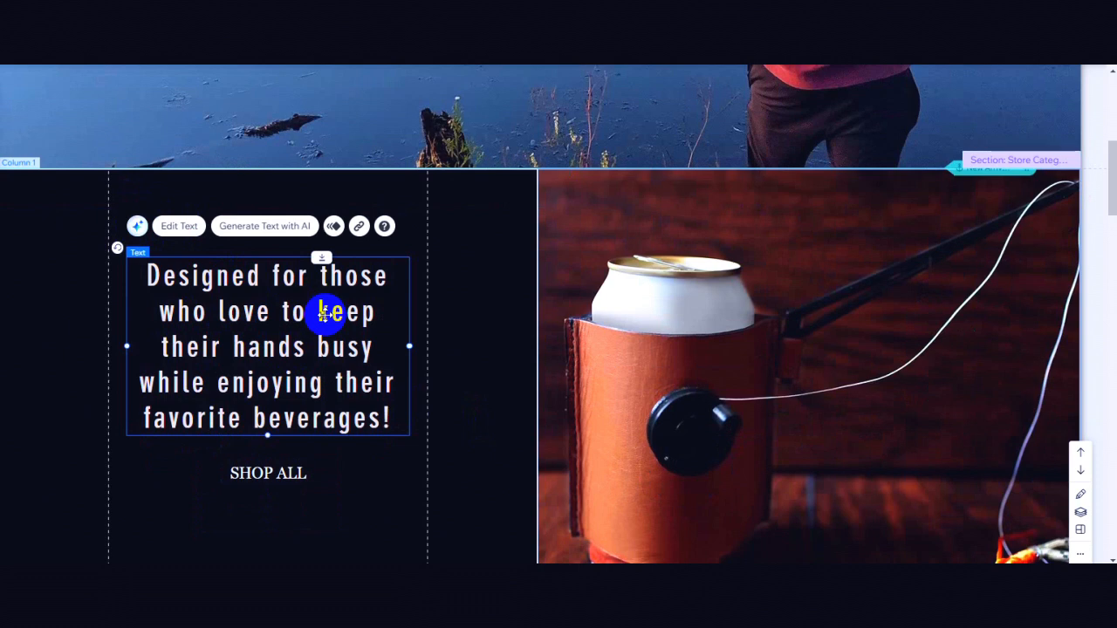
mouse_move(354, 350)
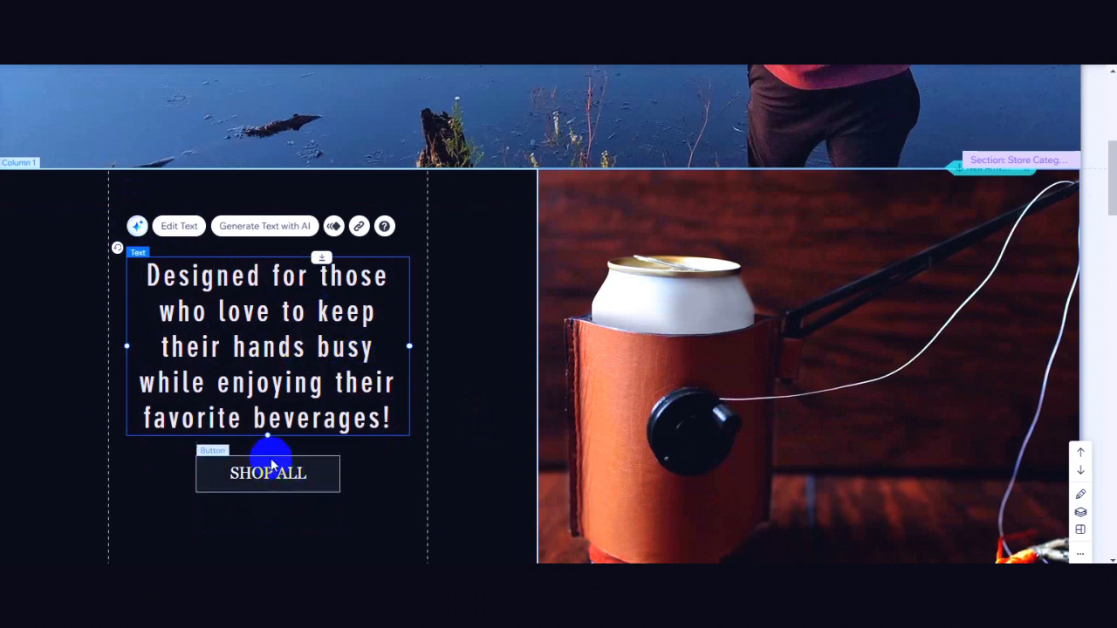
click(267, 472)
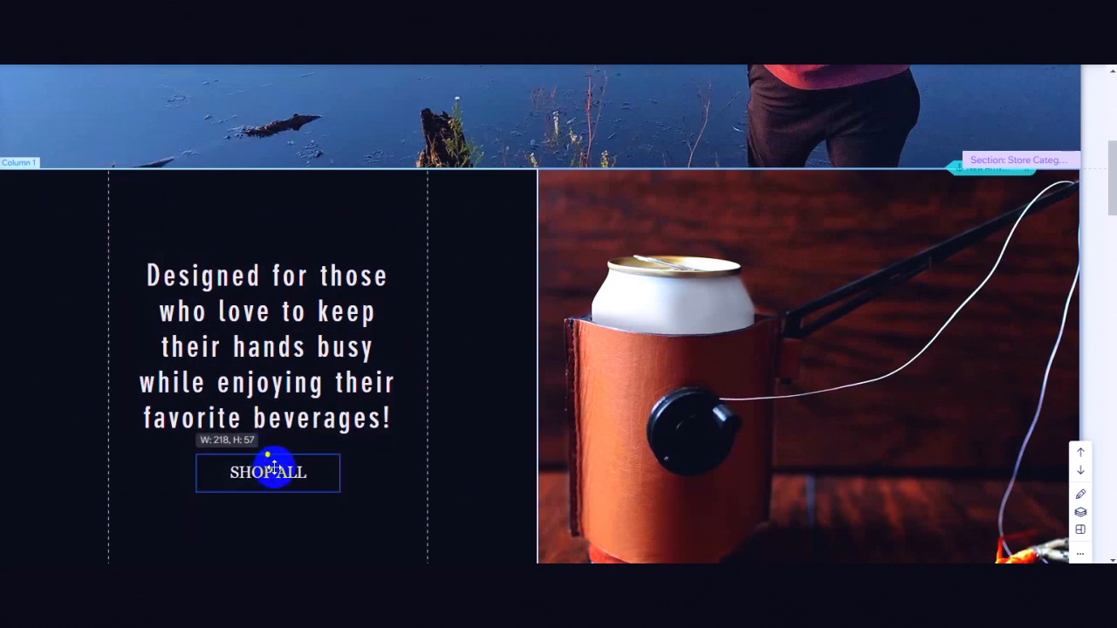
drag(268, 473, 267, 465)
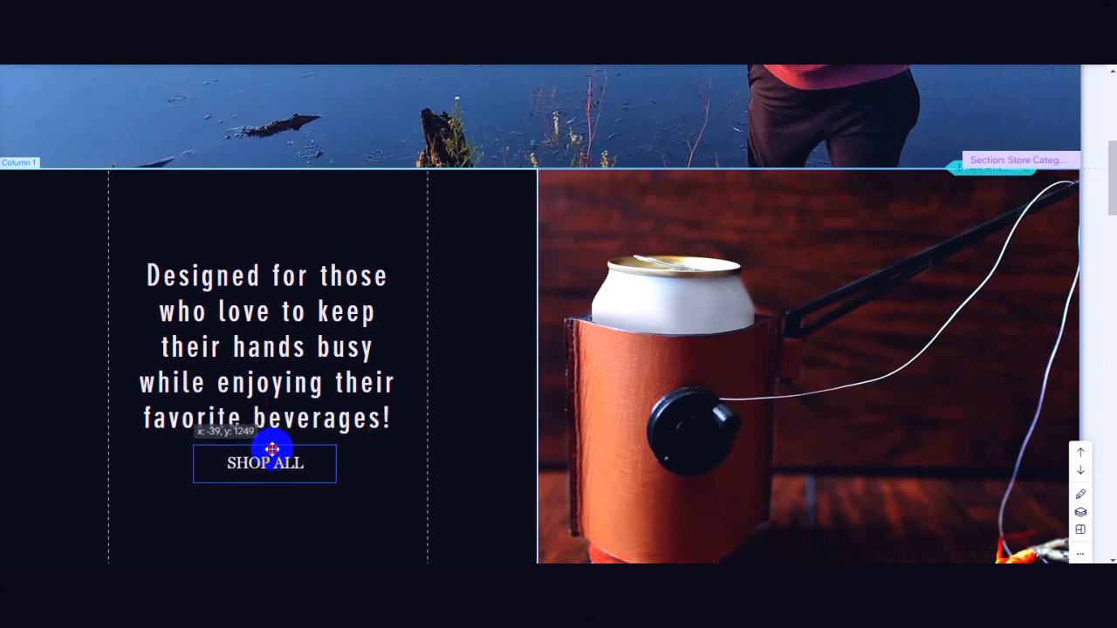
click(264, 463)
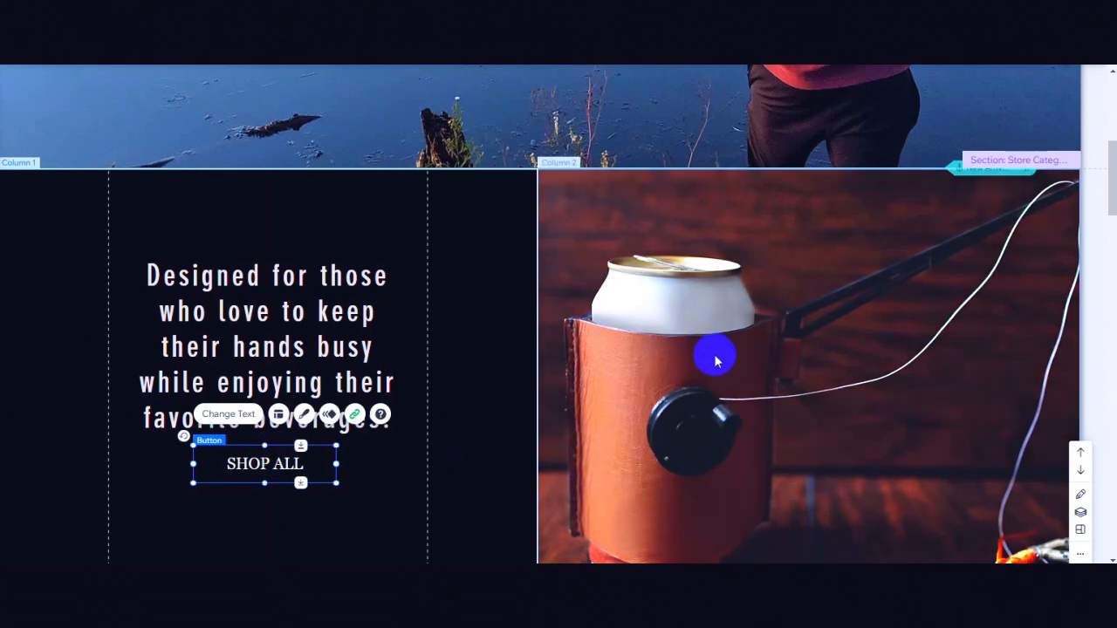
scroll(down, 3)
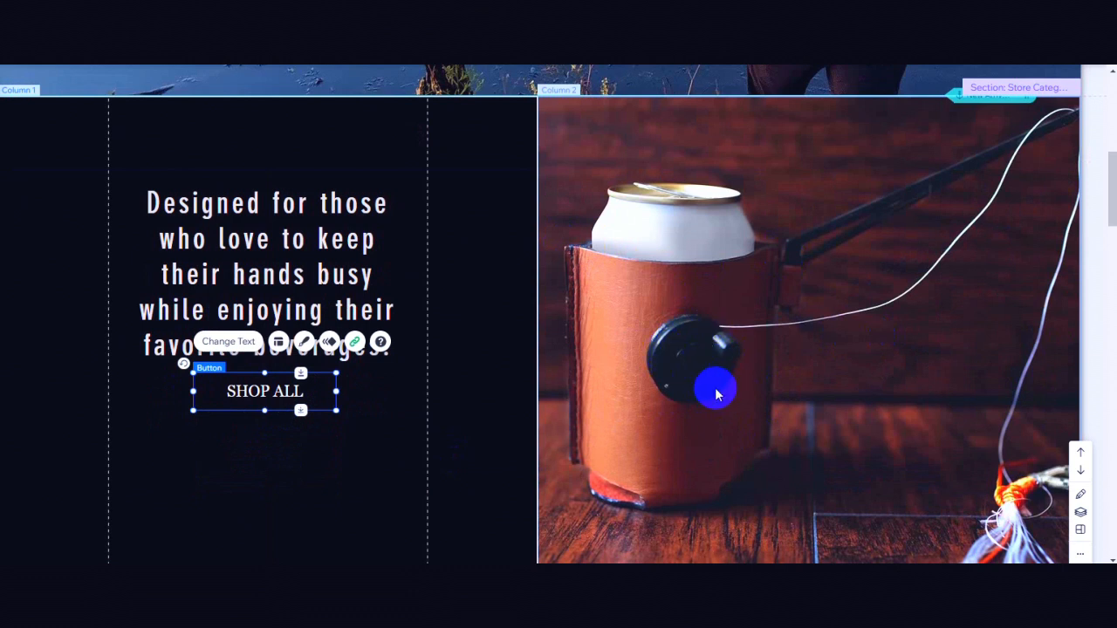
mouse_move(980, 172)
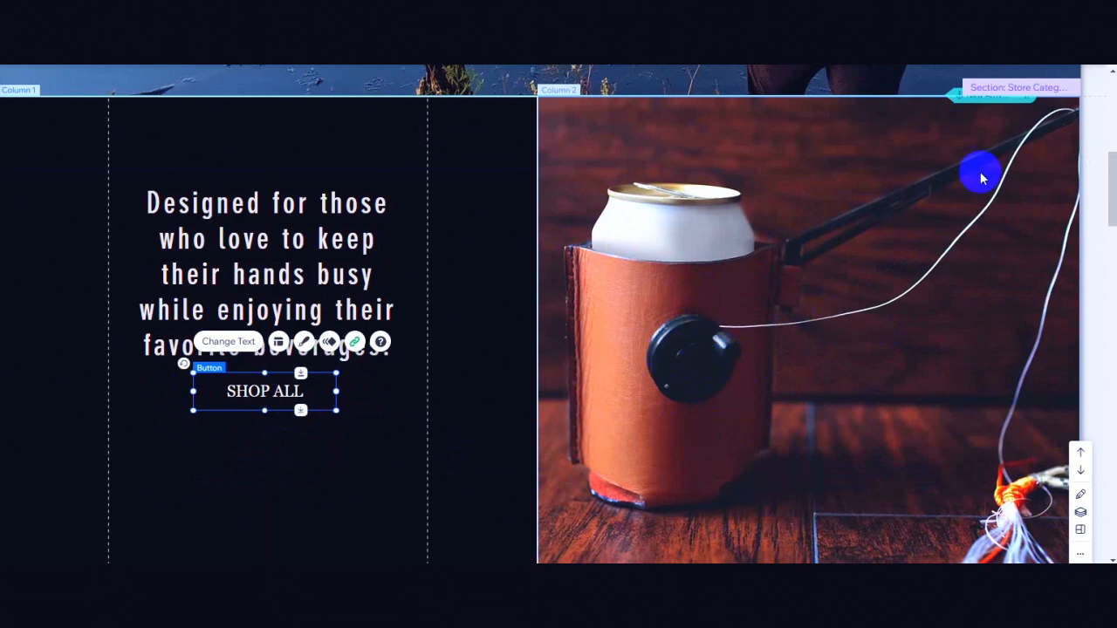
mouse_move(835, 244)
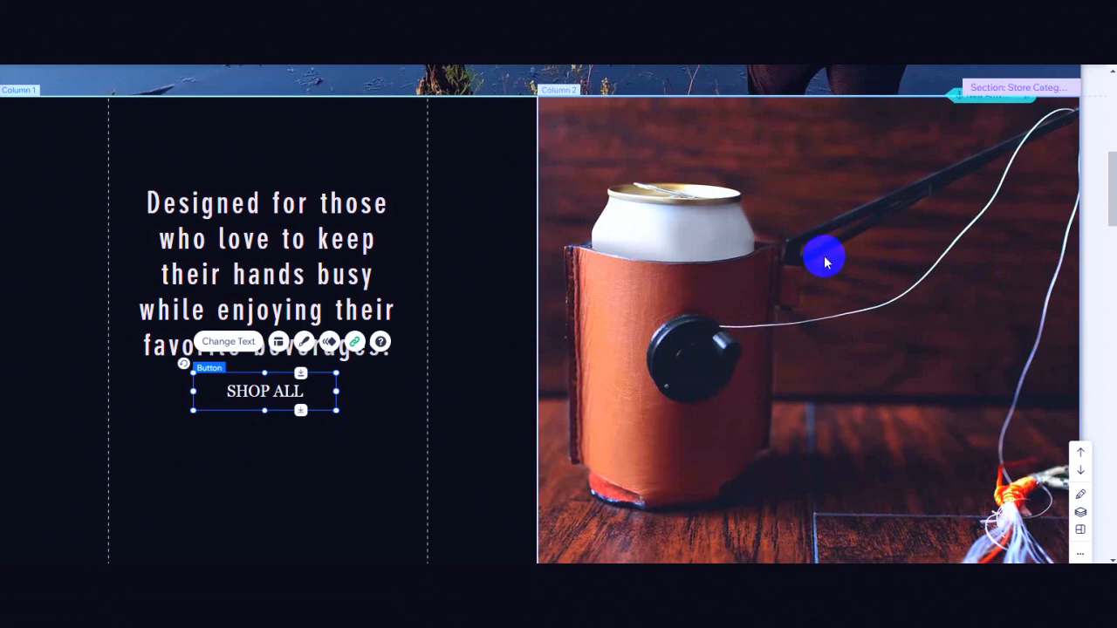
mouse_move(689, 390)
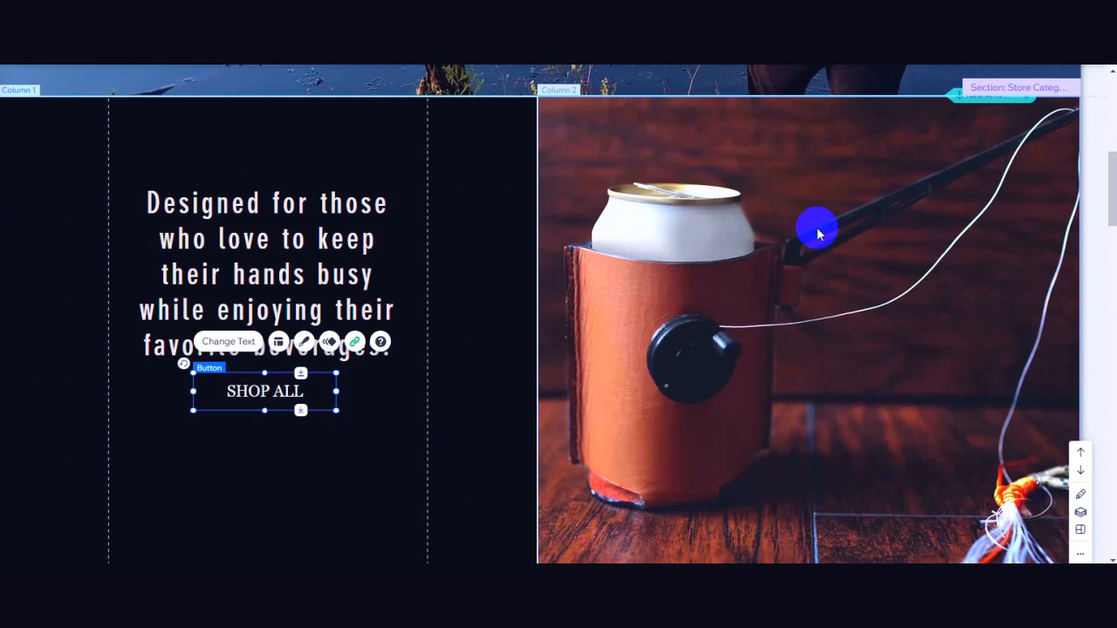
mouse_move(1012, 147)
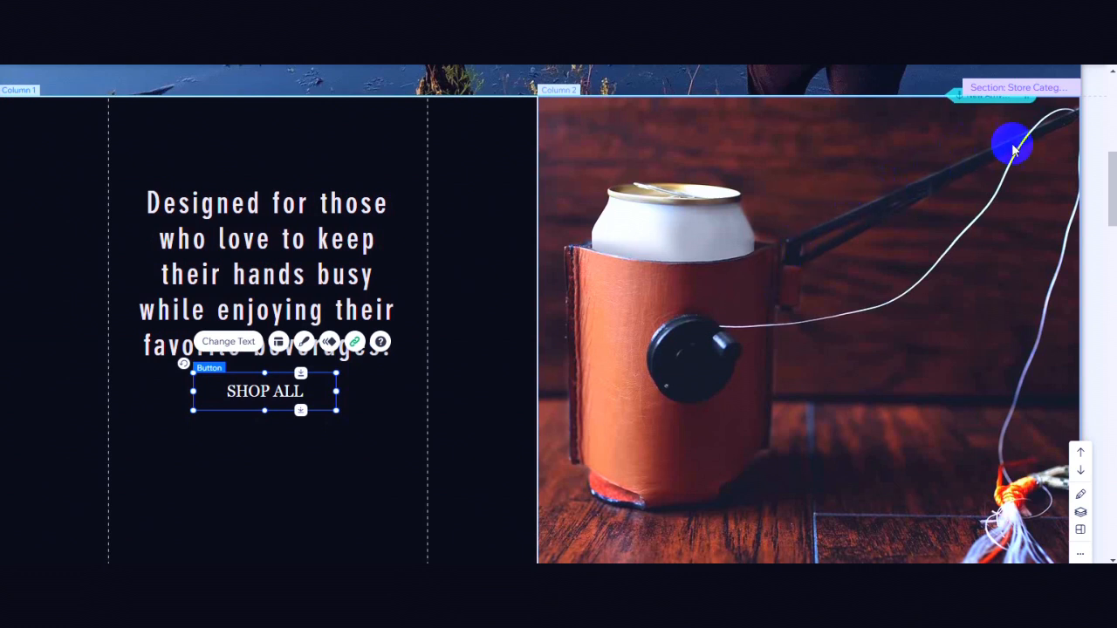
mouse_move(685, 342)
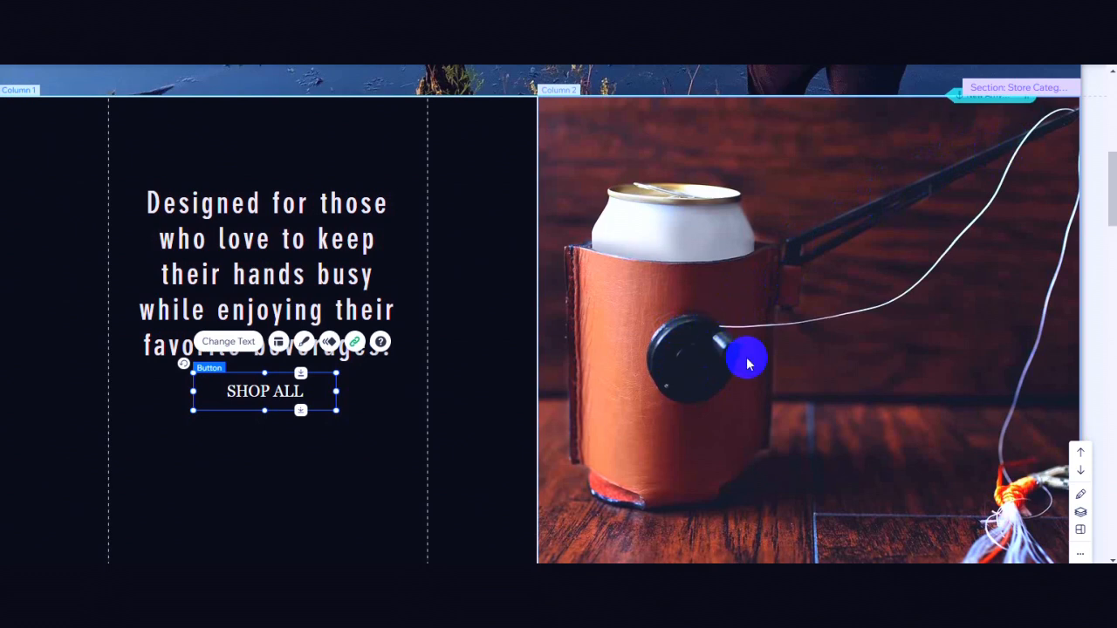
scroll(down, 3)
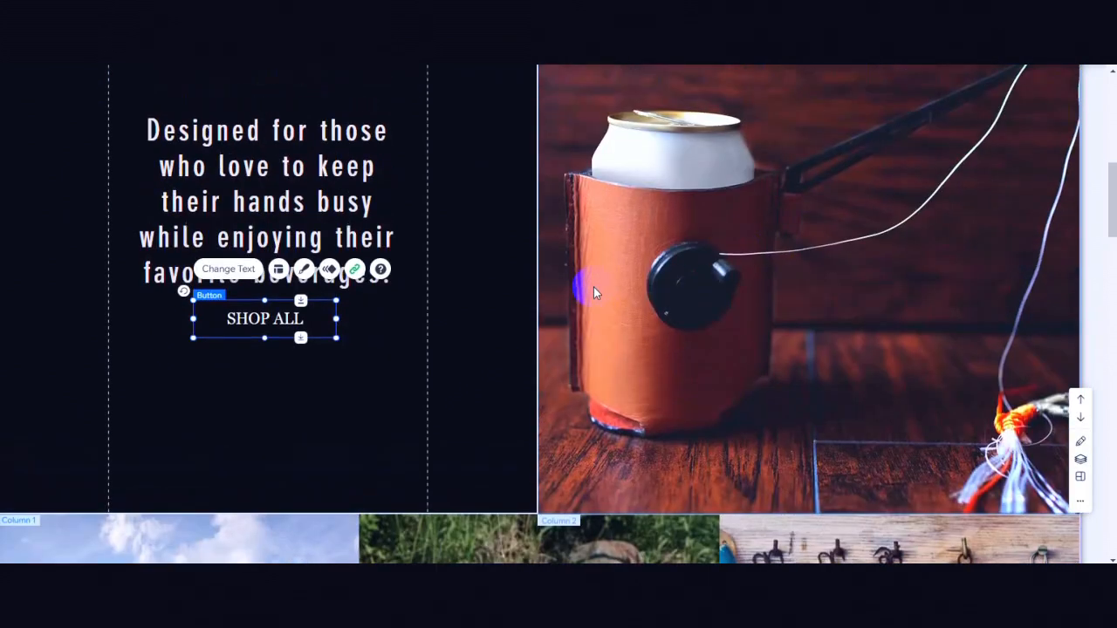
Delete the empty Best Seller Special Offers section through its More actions menu.
scroll(down, 3)
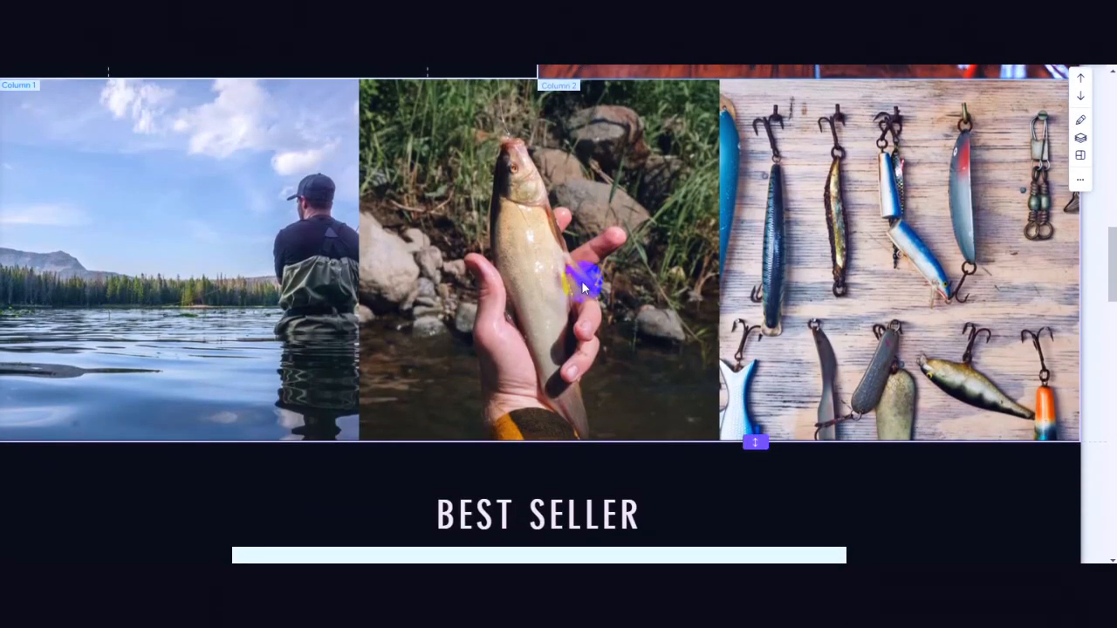
mouse_move(532, 252)
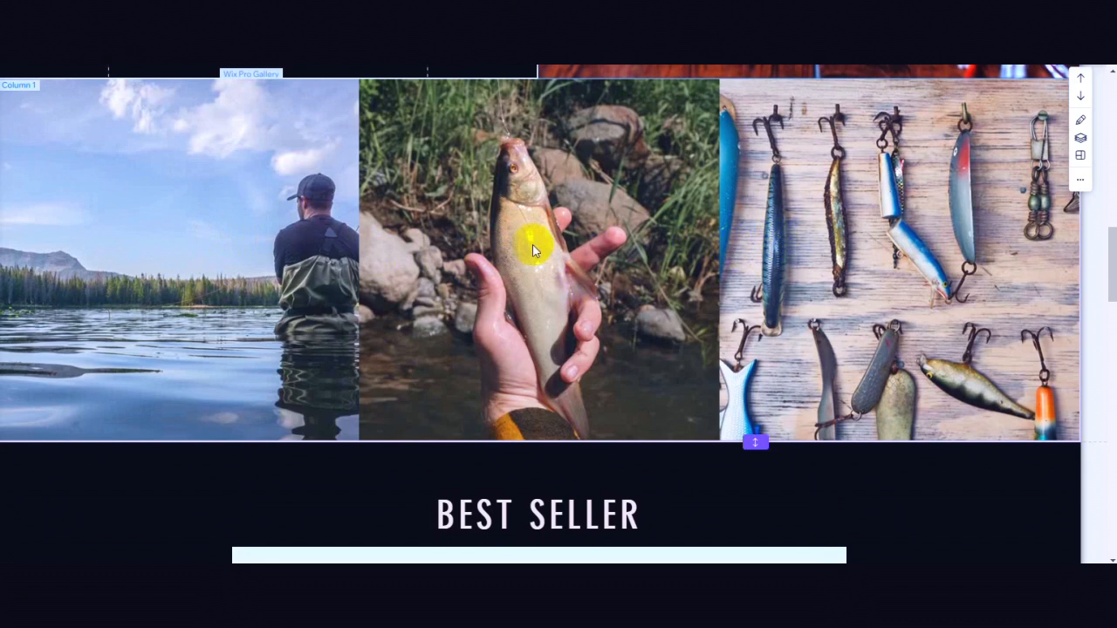
mouse_move(103, 214)
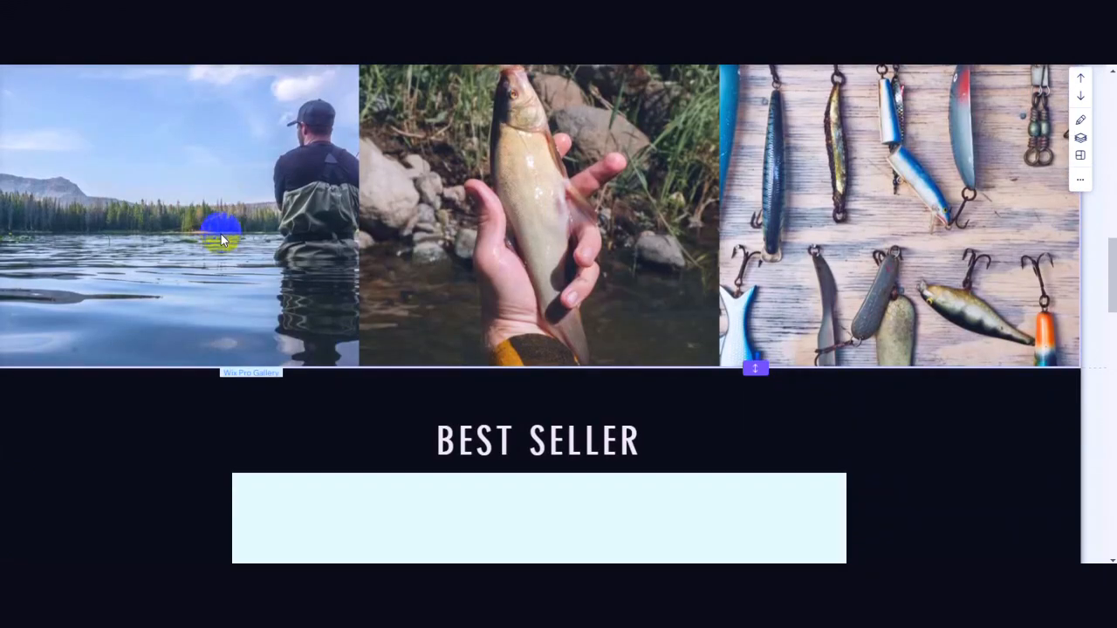
scroll(down, 3)
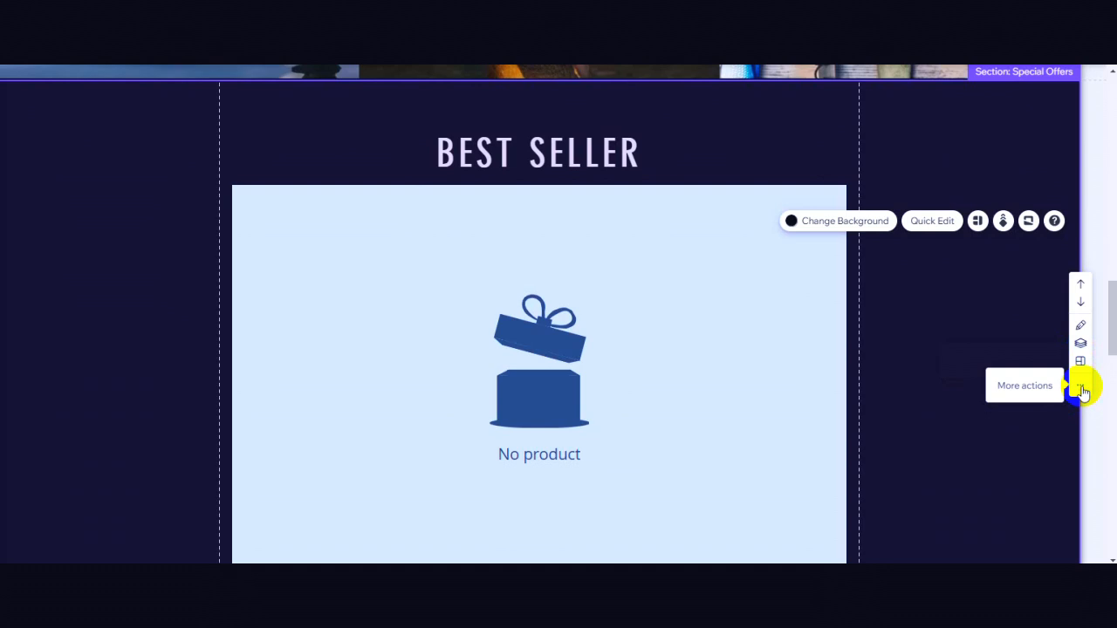
click(1082, 388)
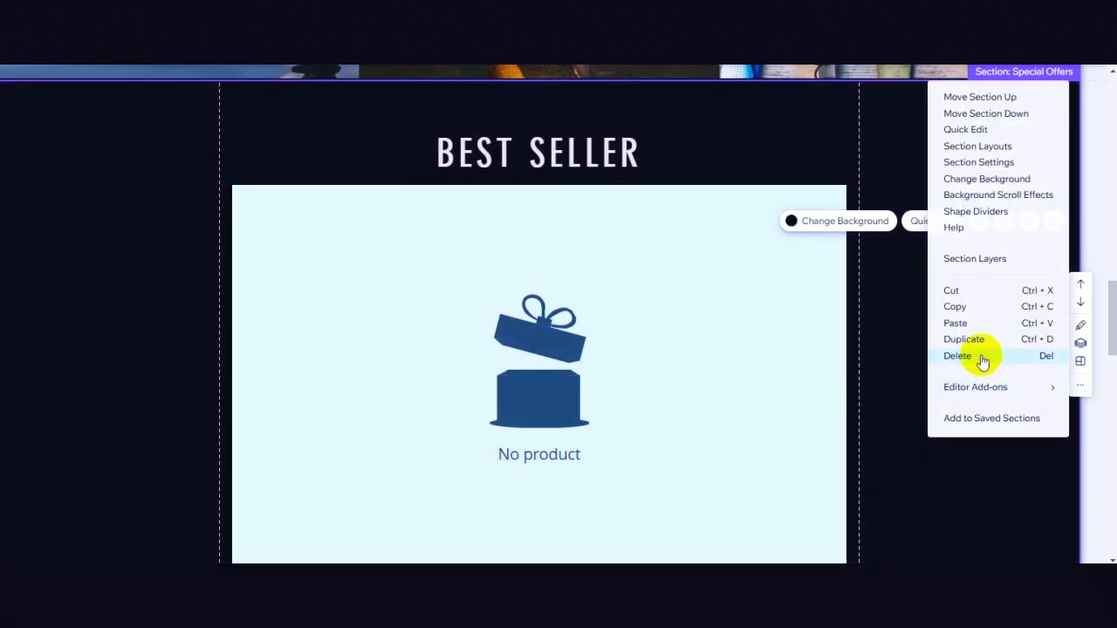
click(957, 356)
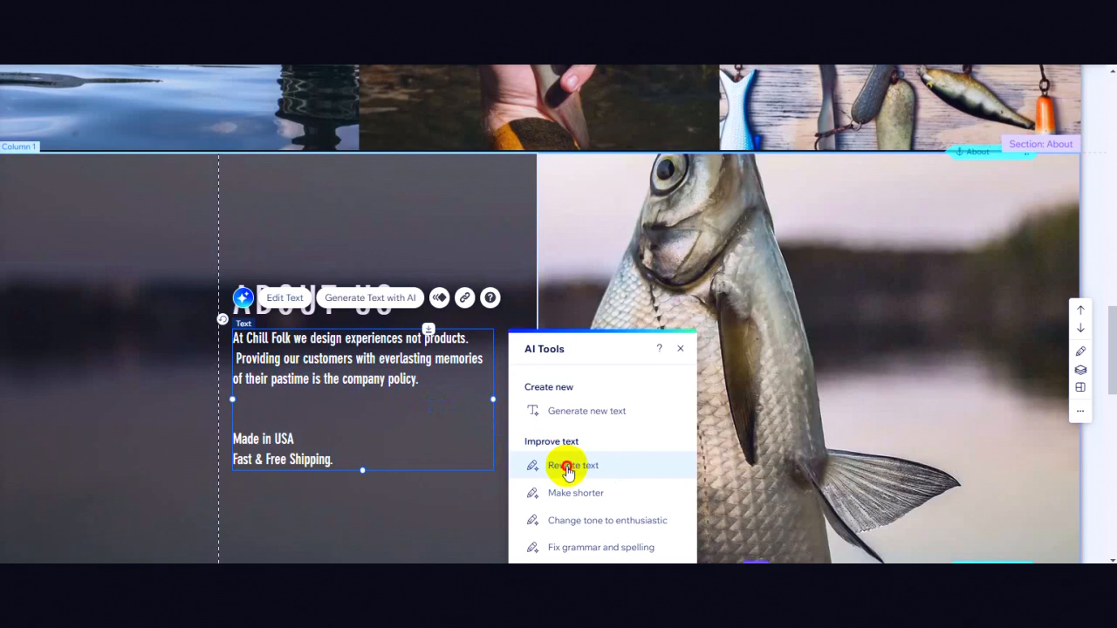
Use AI Rephrase so About Us begins 'At Chill Folk, we create experiences rather than just products.'.
click(571, 465)
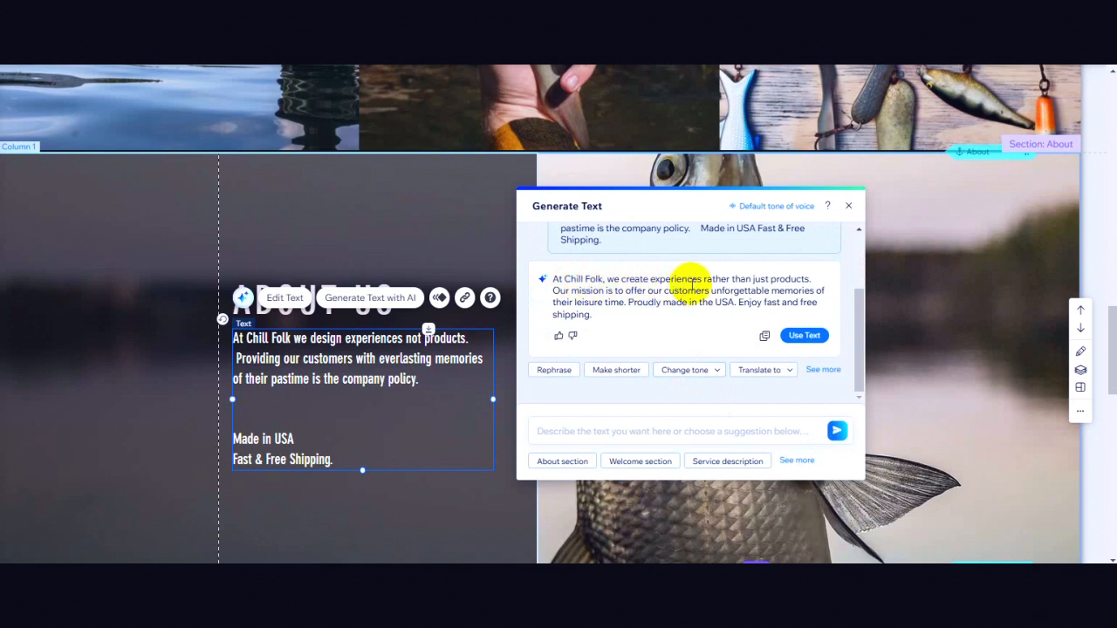
mouse_move(602, 321)
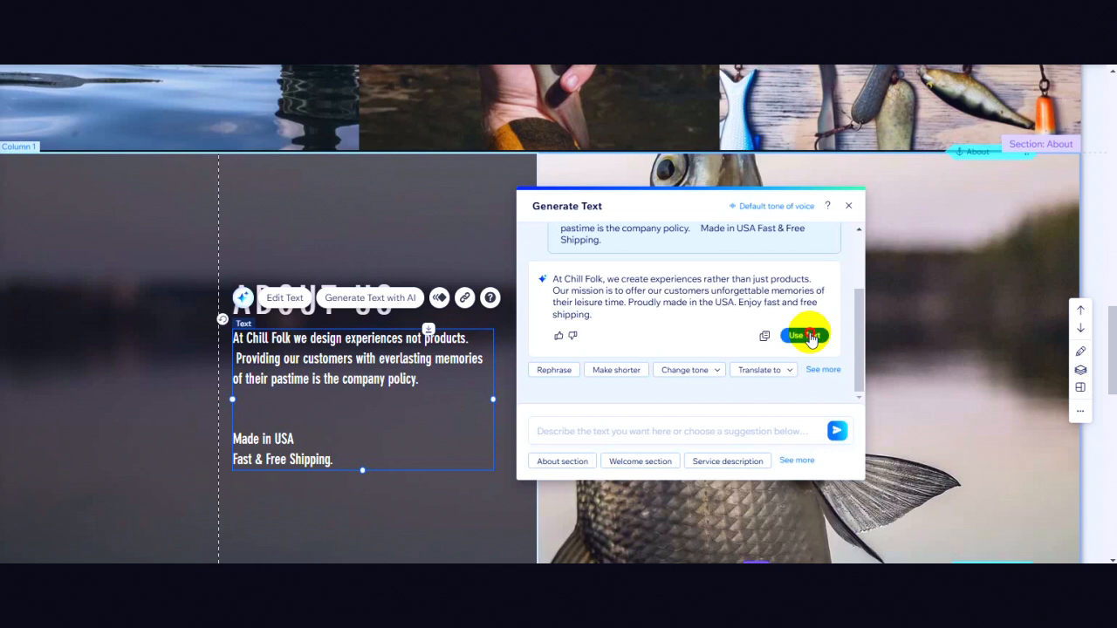
click(802, 335)
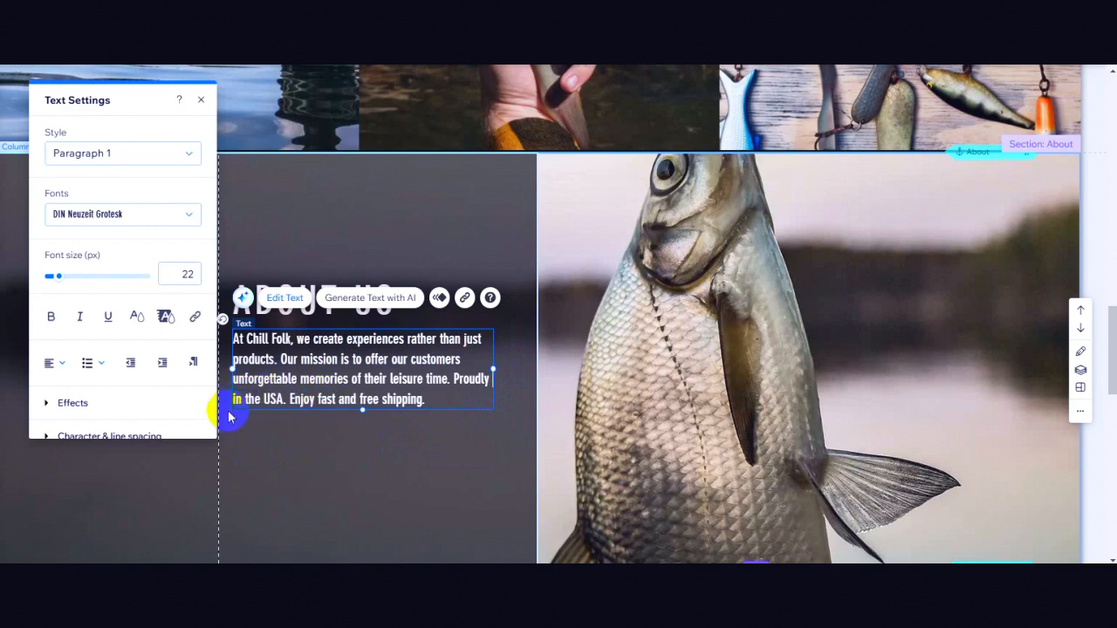
Add 'Made' so About Us reads 'Proudly Made in the USA', then switch to mobile view.
text(Made in the)
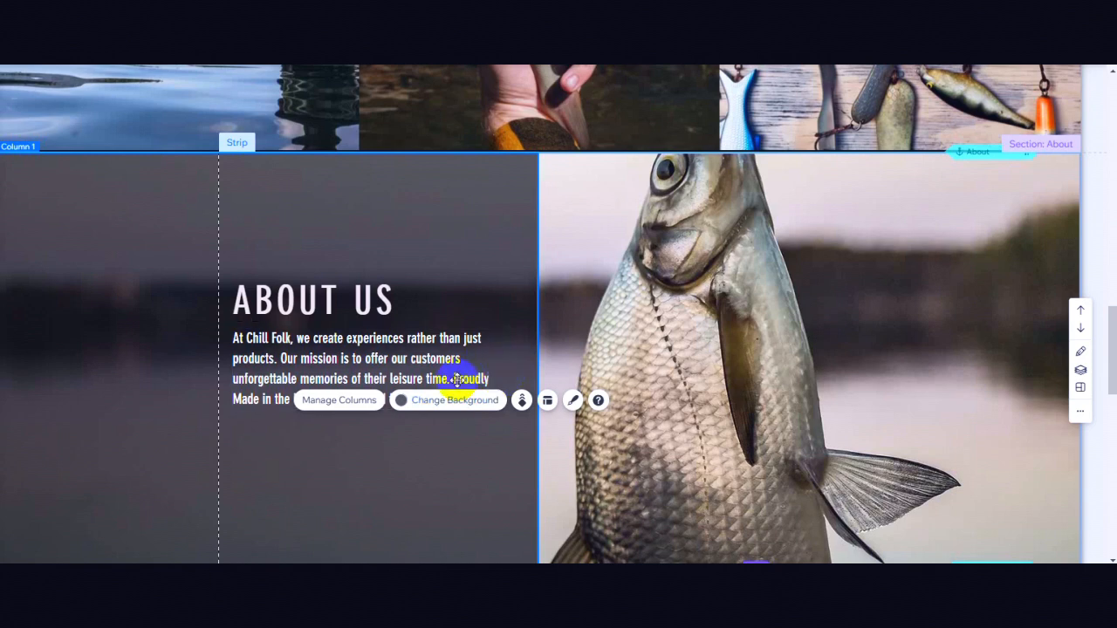
click(349, 366)
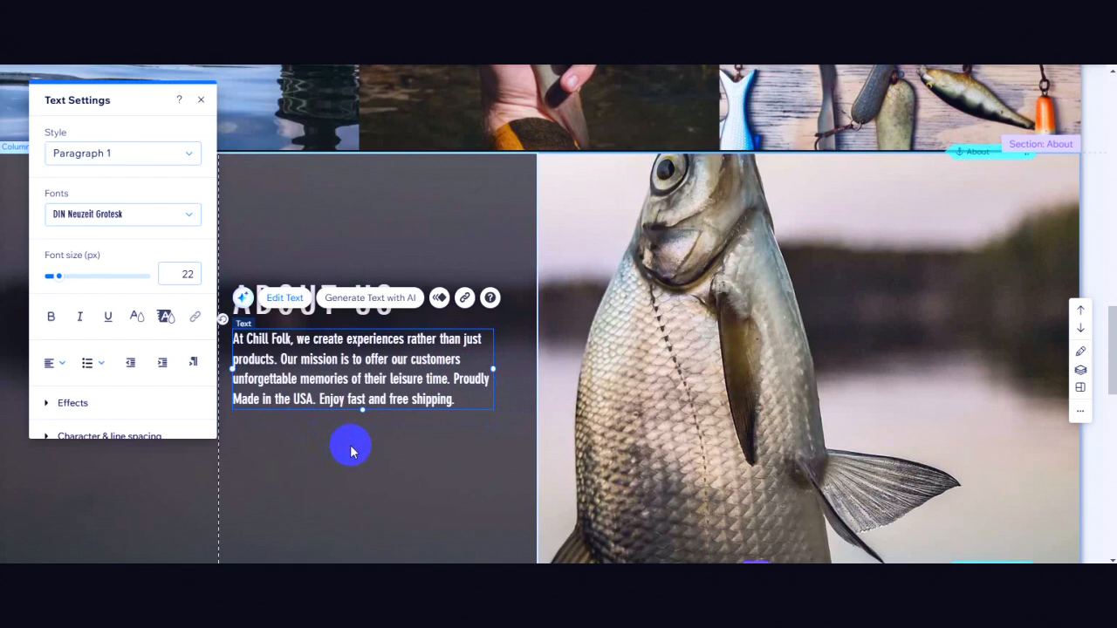
click(201, 100)
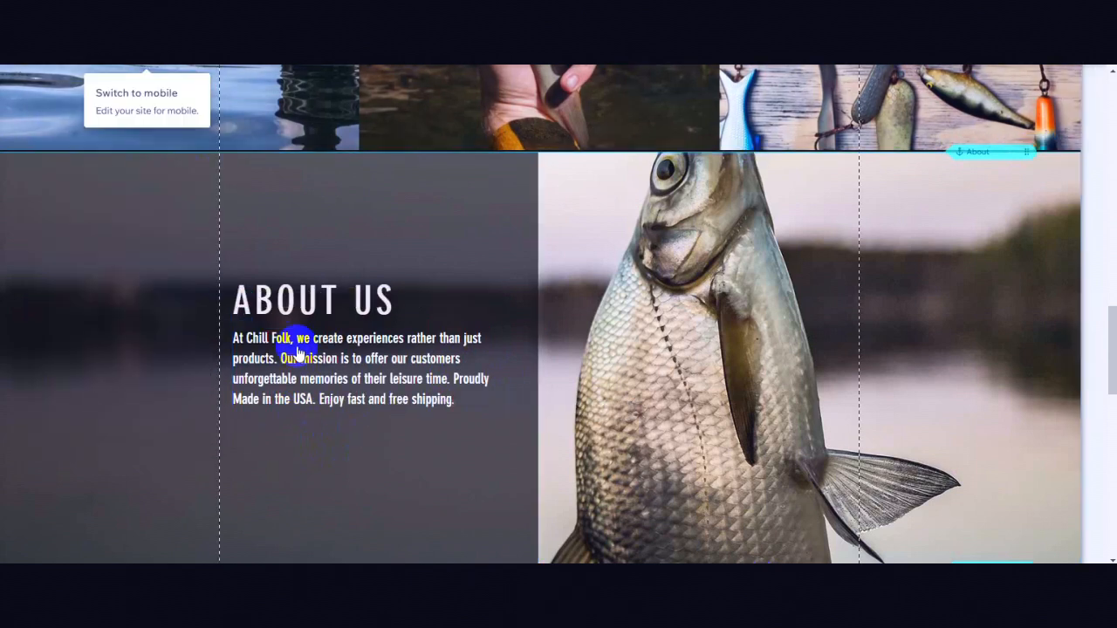
mouse_move(341, 264)
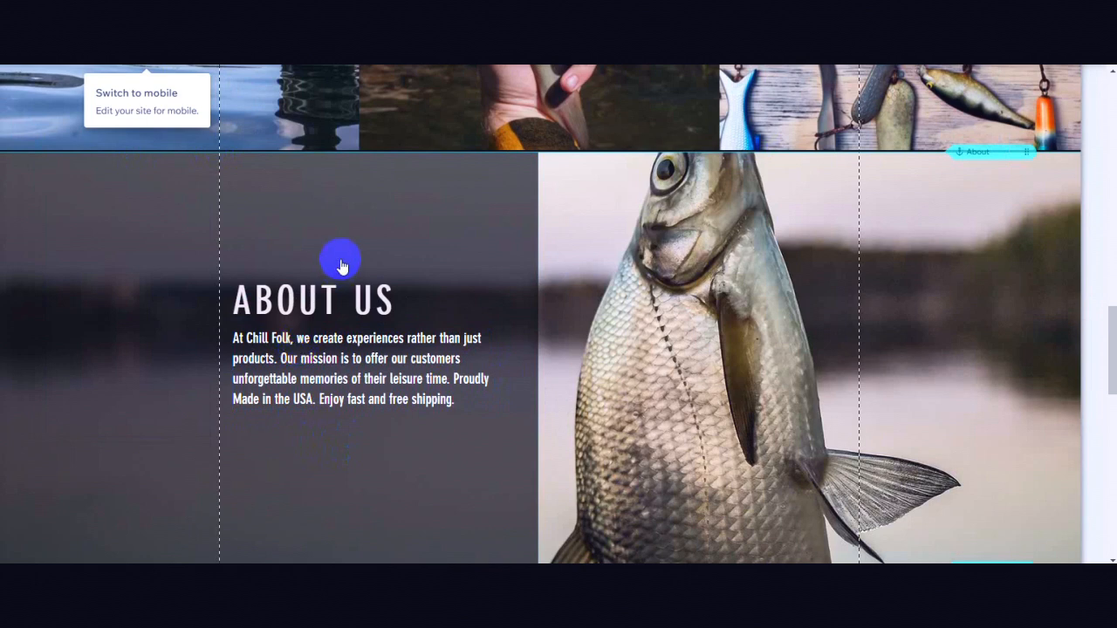
scroll(down, 3)
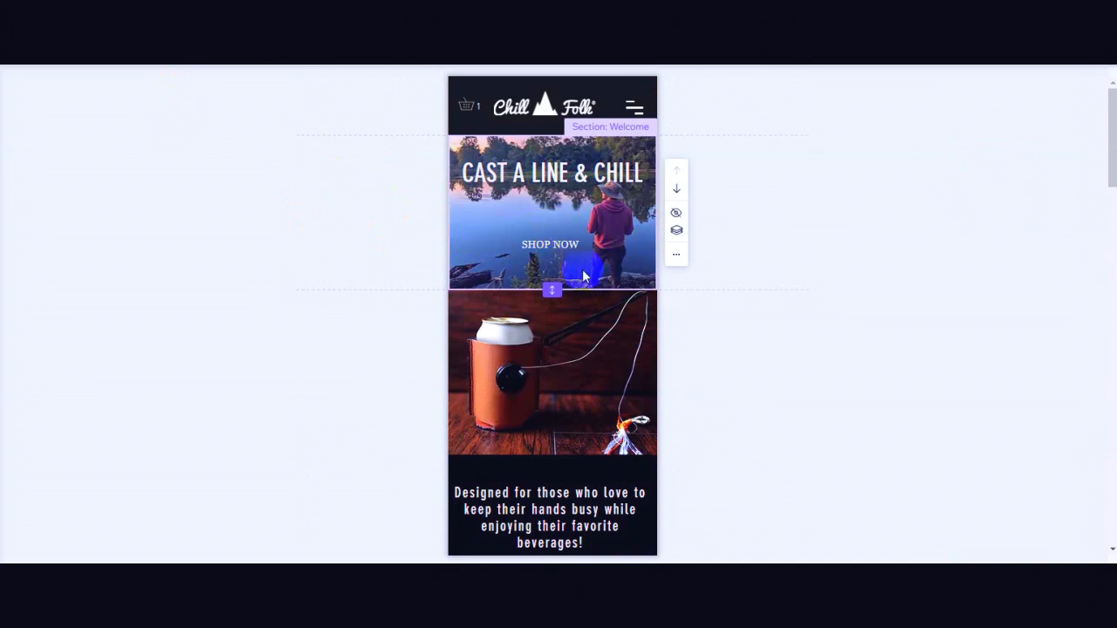
click(528, 331)
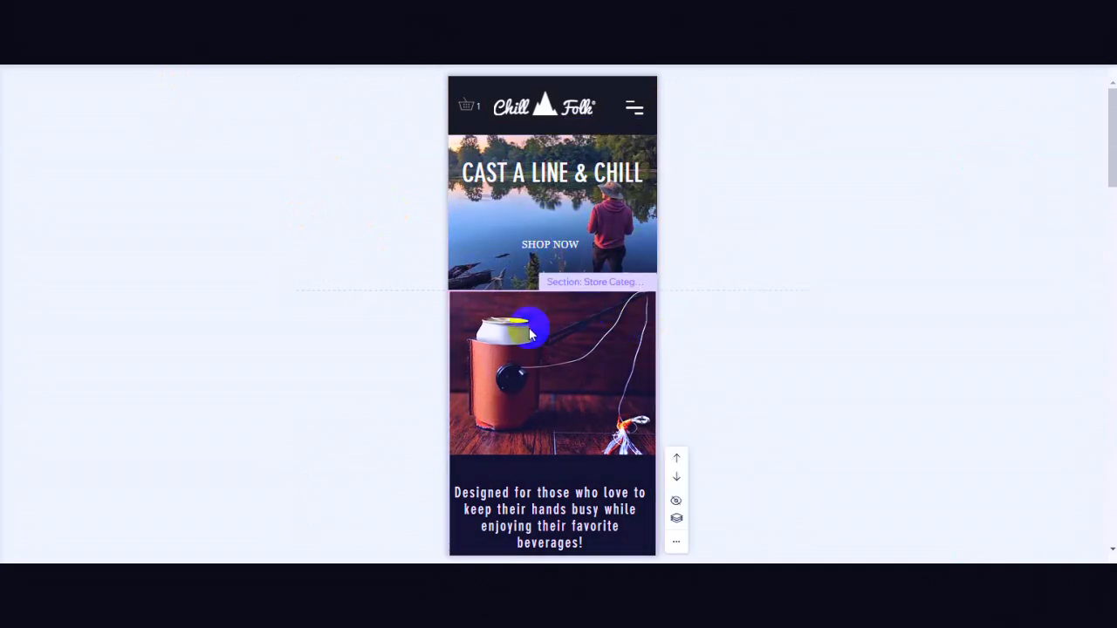
mouse_move(478, 228)
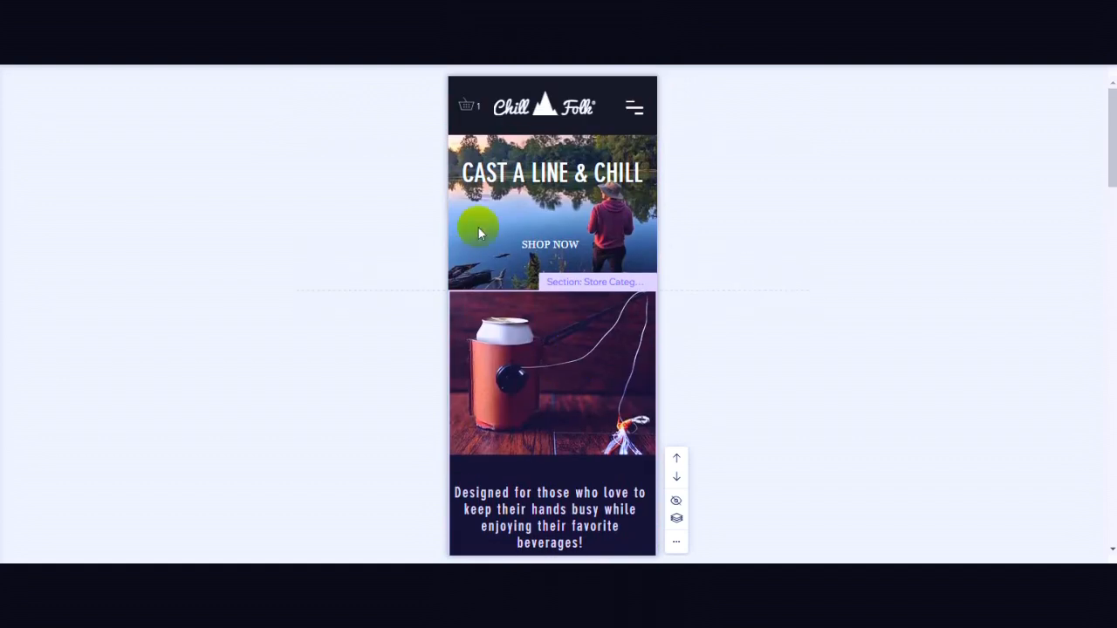
scroll(down, 3)
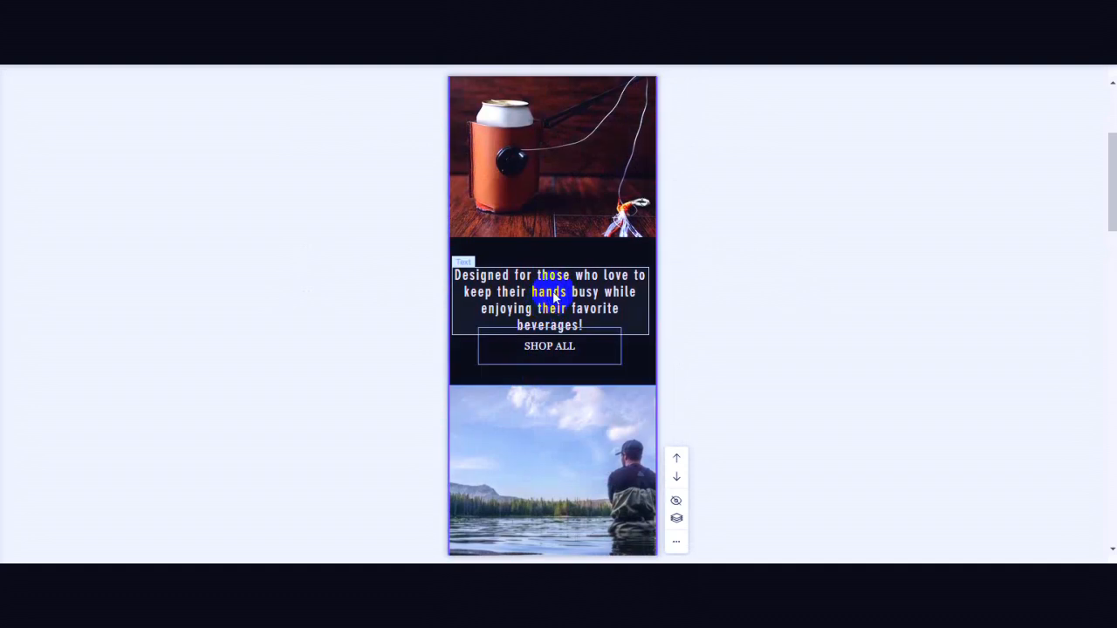
click(550, 299)
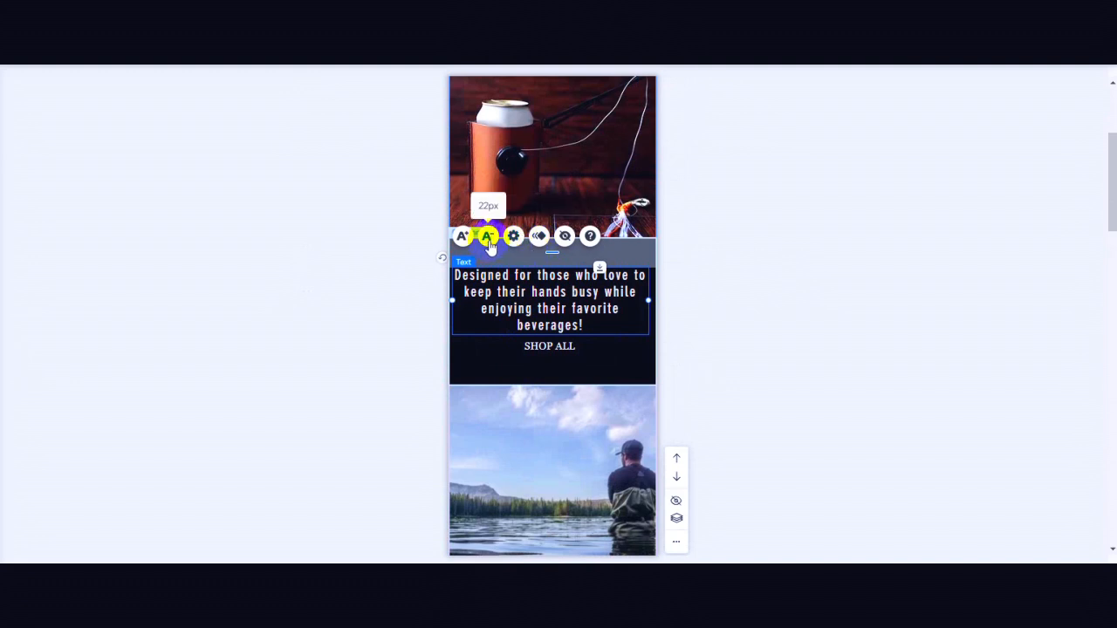
click(462, 235)
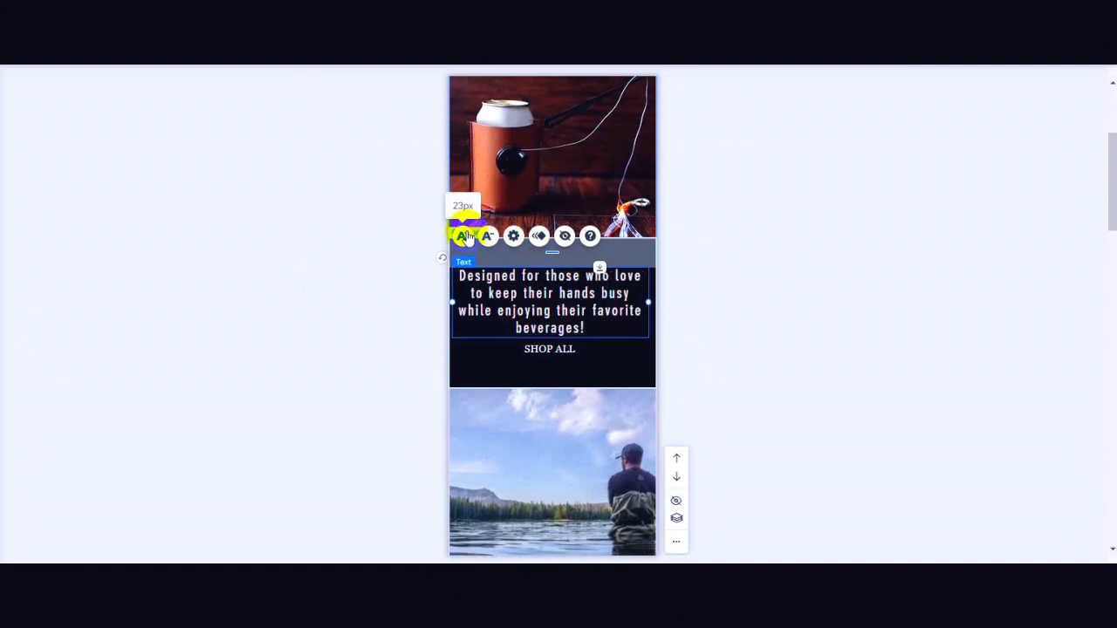
click(465, 236)
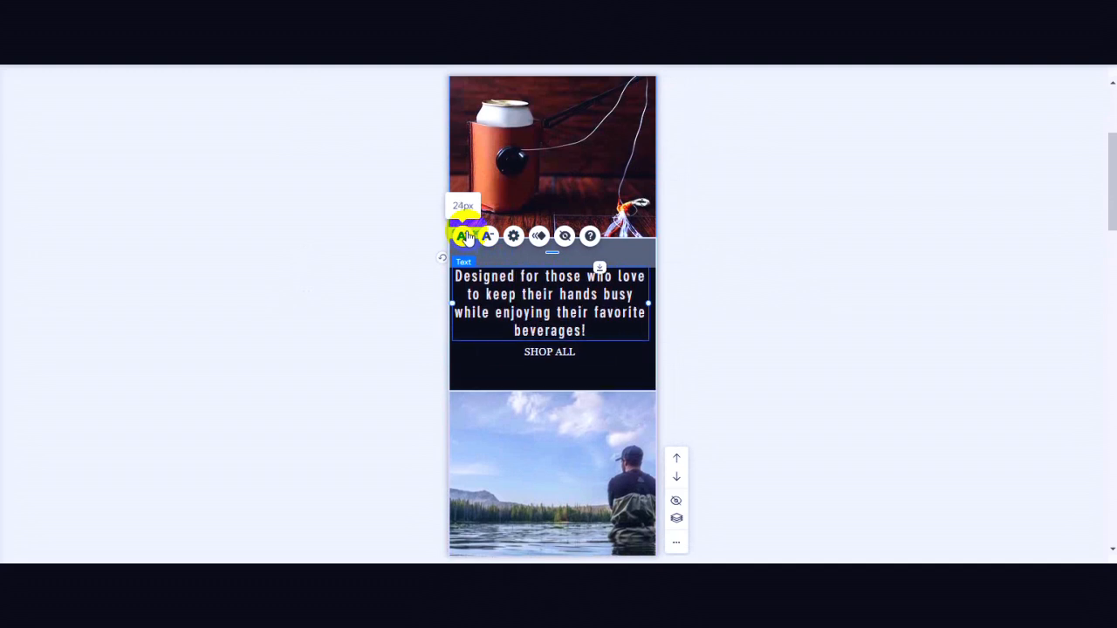
click(487, 235)
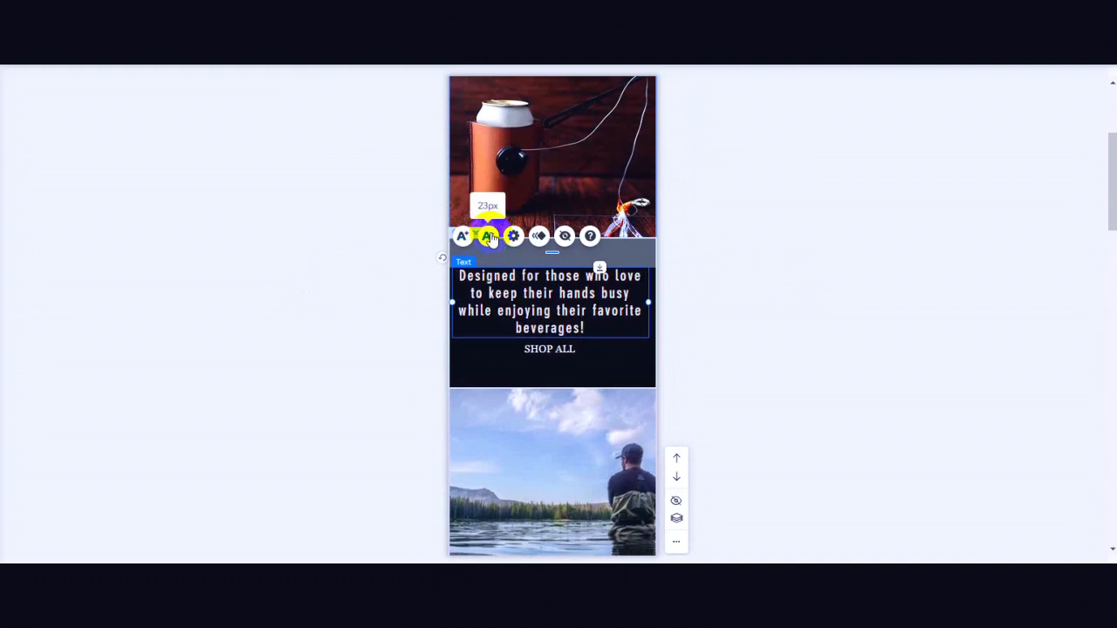
click(461, 236)
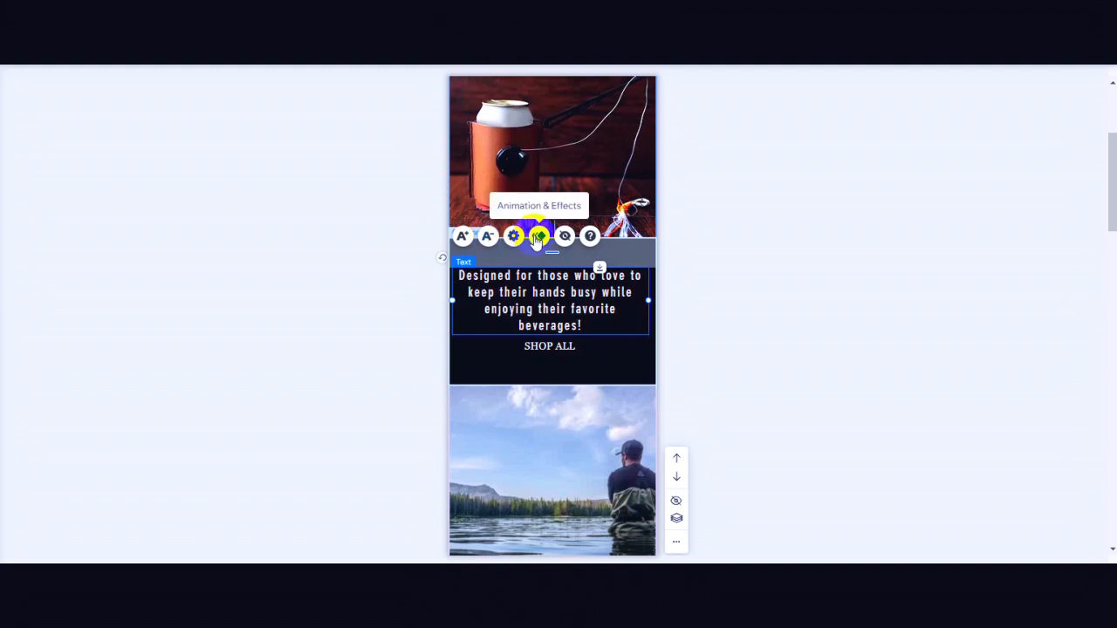
mouse_move(514, 236)
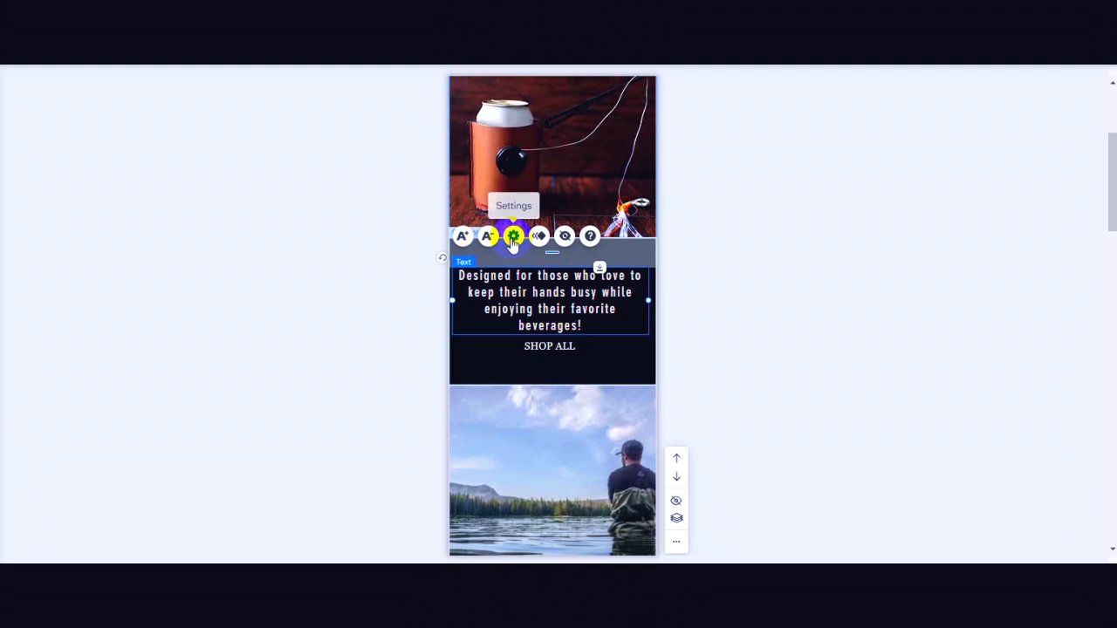
Try left, justify and right alignment on the mobile promo text, then center it.
click(513, 236)
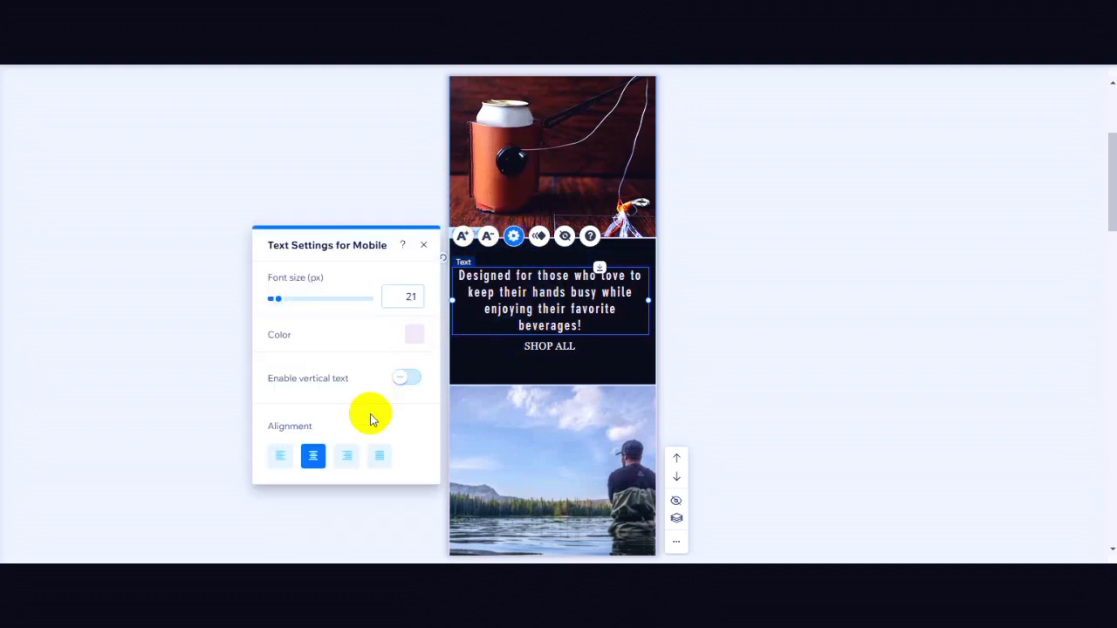
click(280, 456)
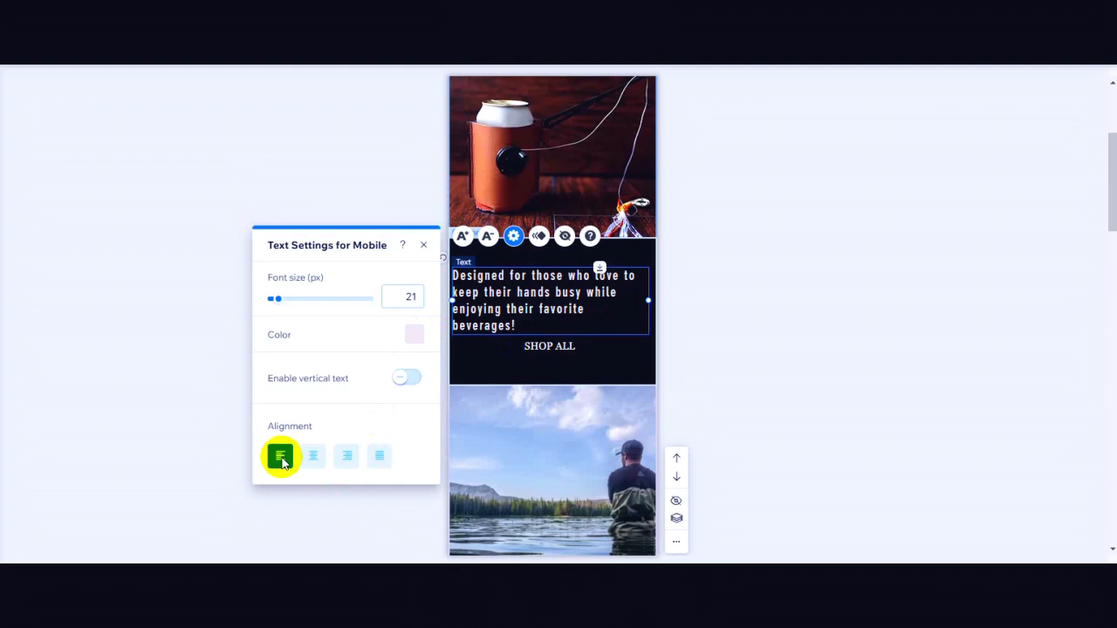
click(280, 455)
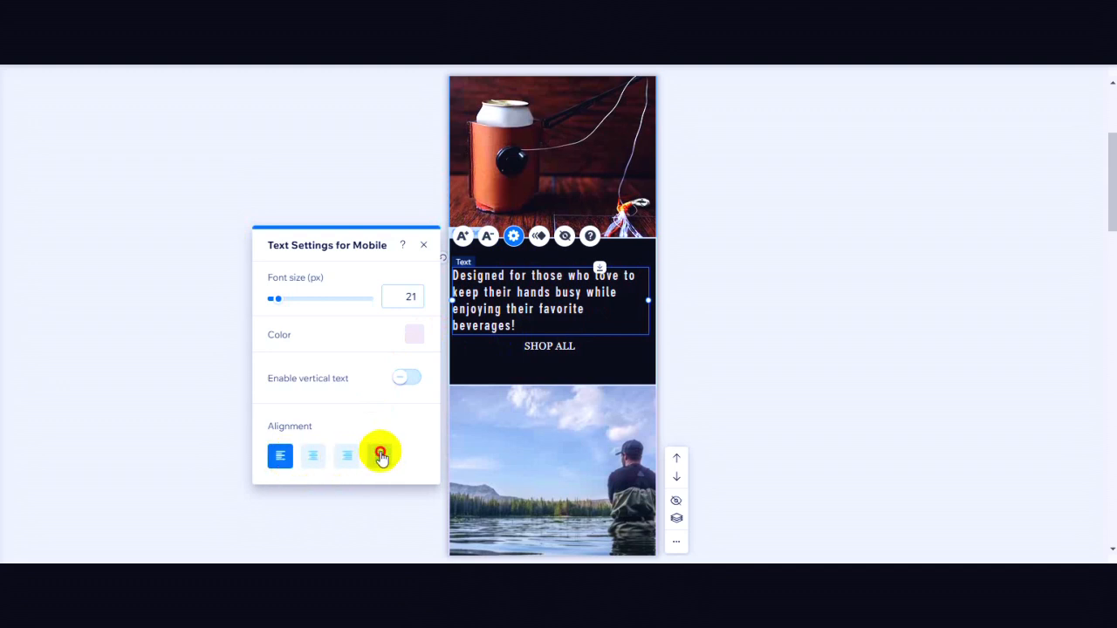
click(380, 456)
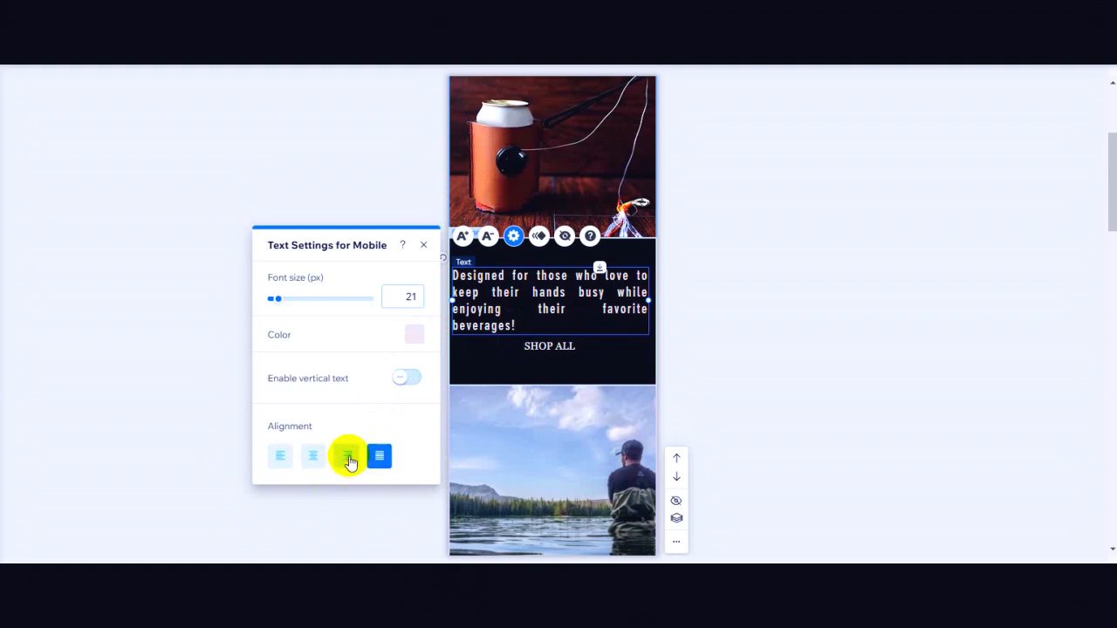
click(346, 455)
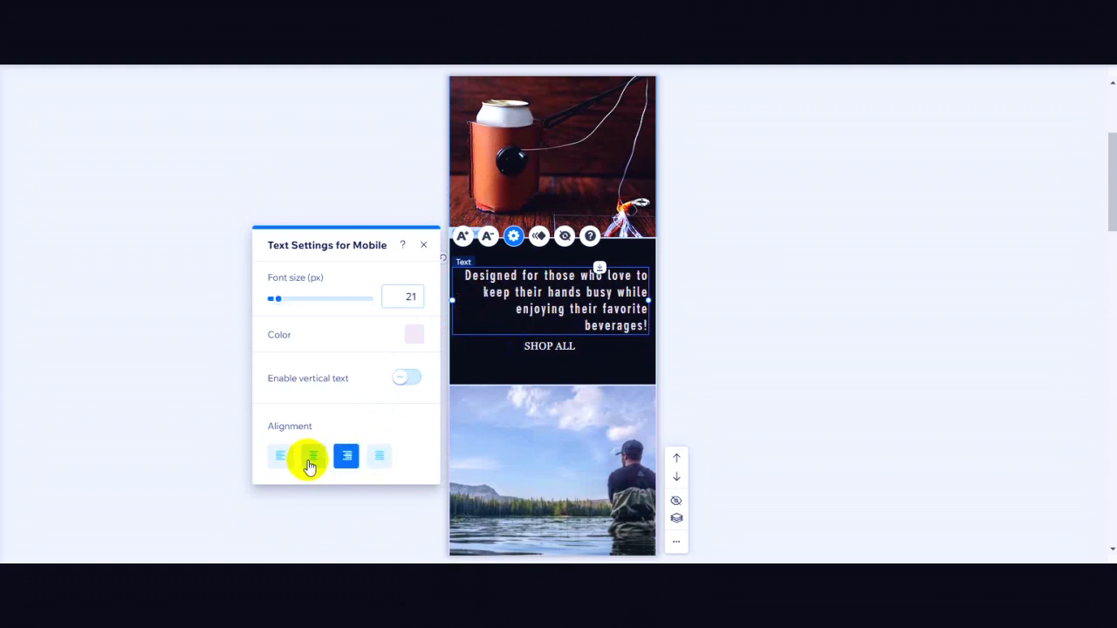
click(312, 456)
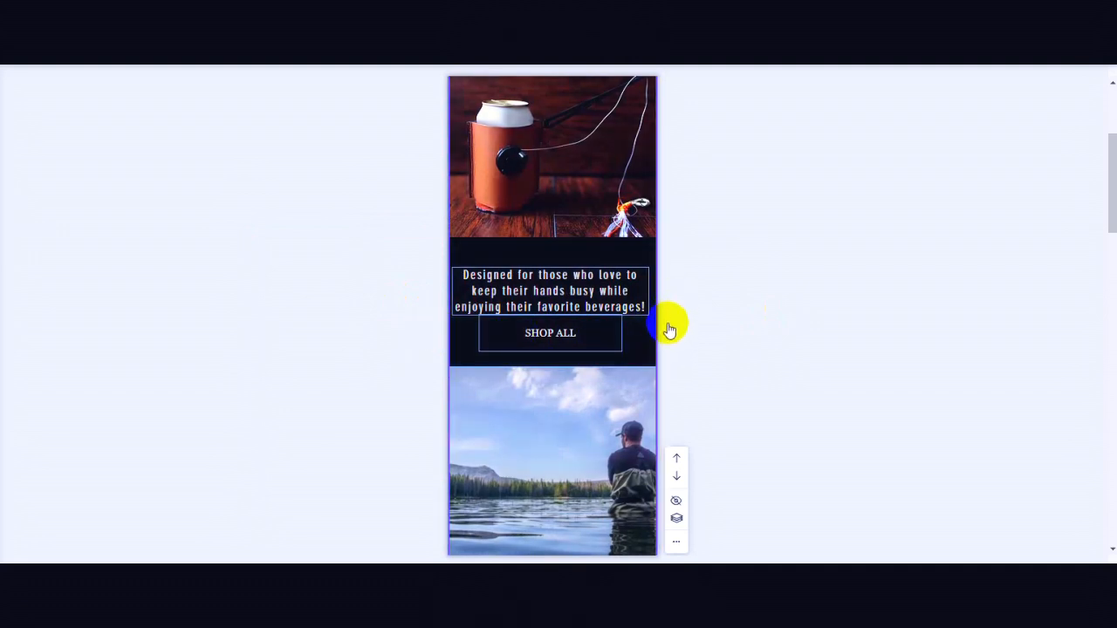
scroll(down, 3)
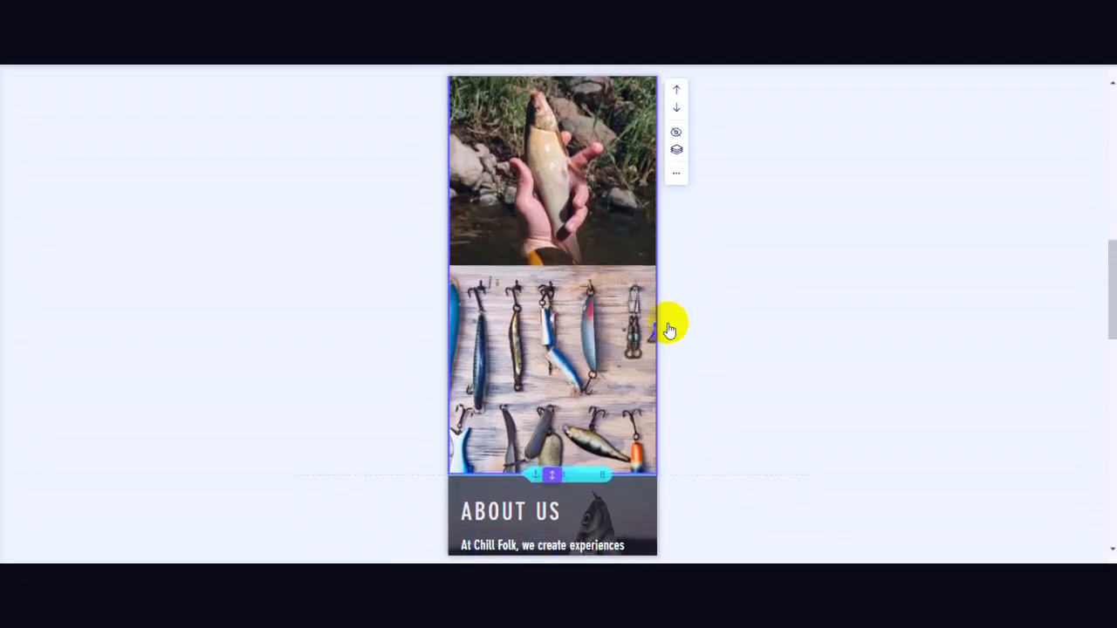
scroll(down, 3)
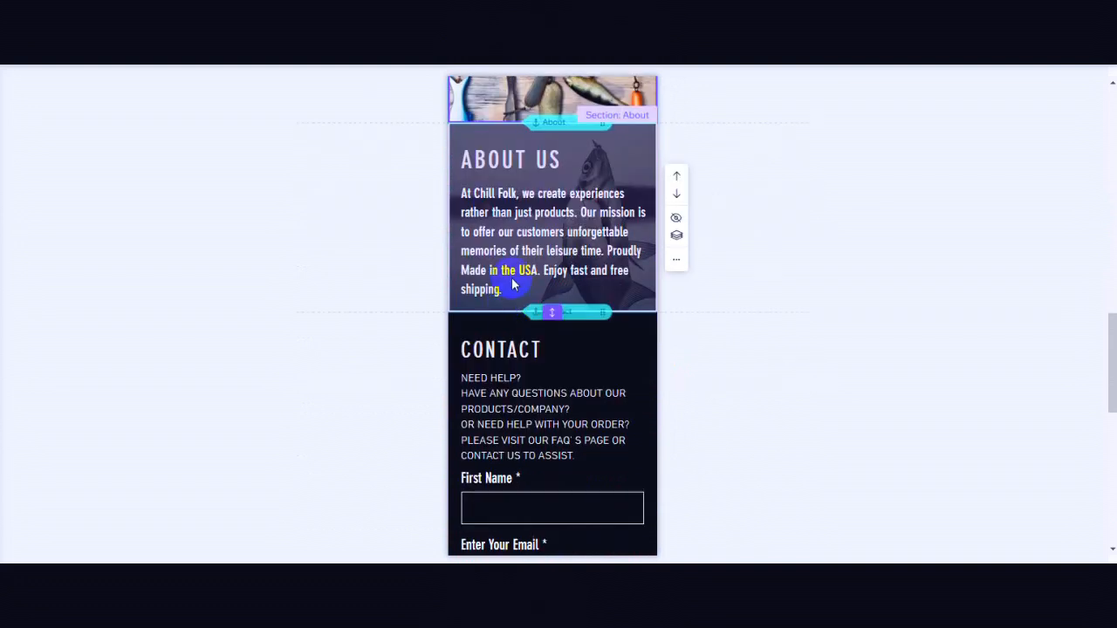
scroll(down, 3)
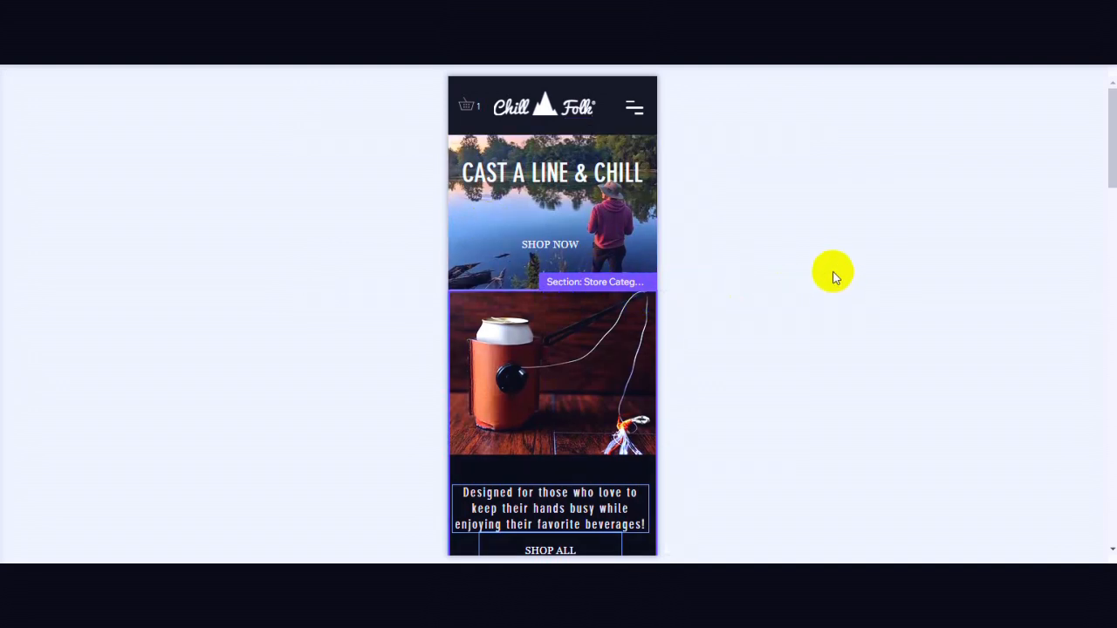
mouse_move(932, 271)
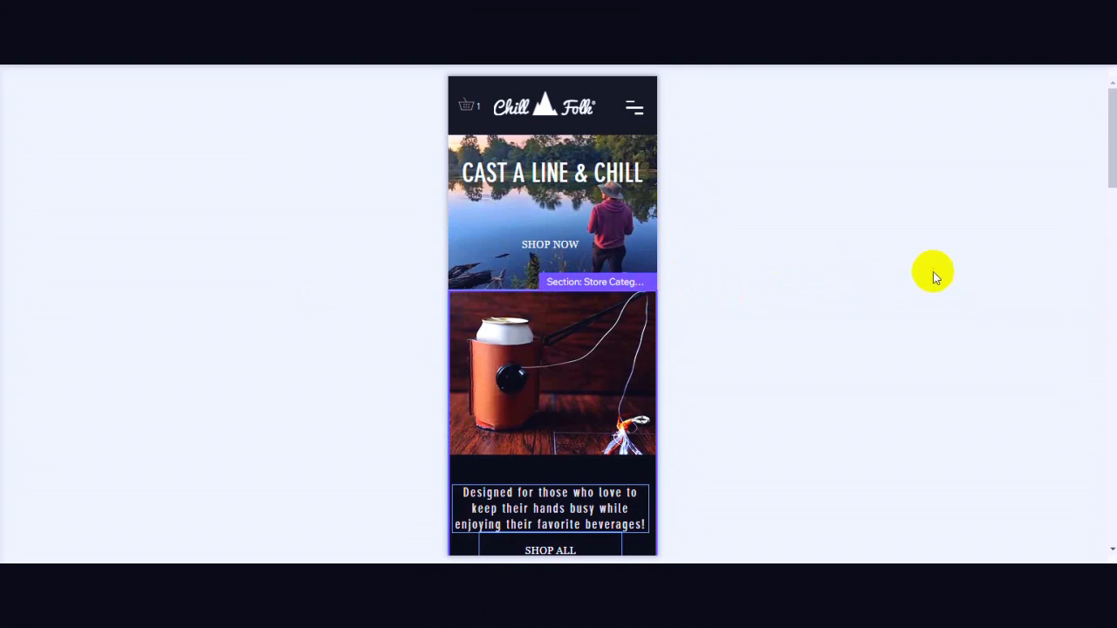
mouse_move(892, 267)
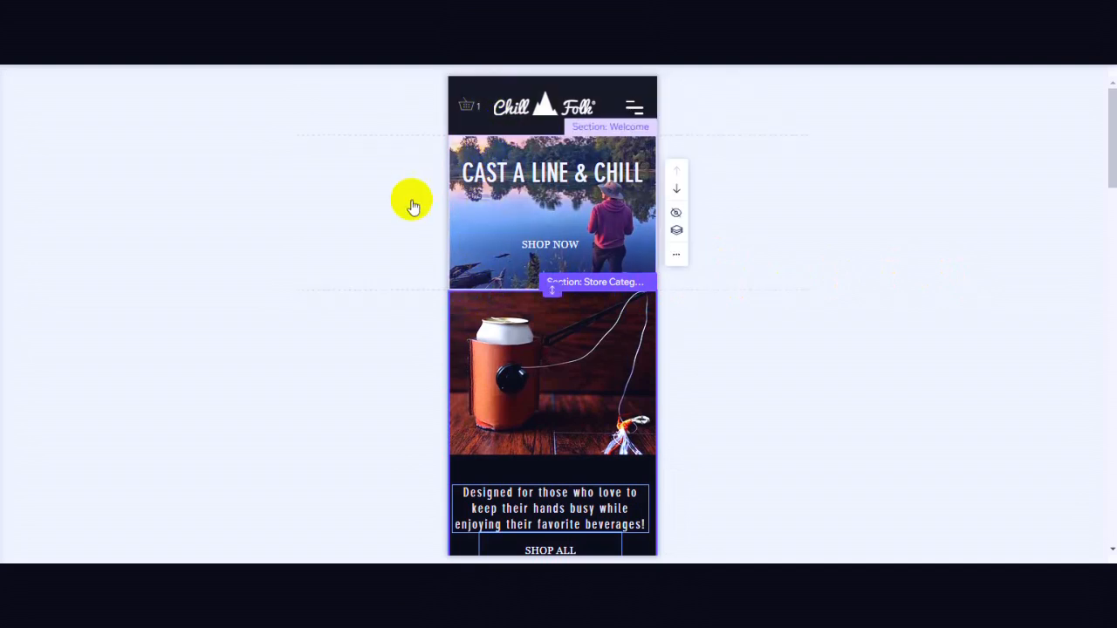
mouse_move(393, 240)
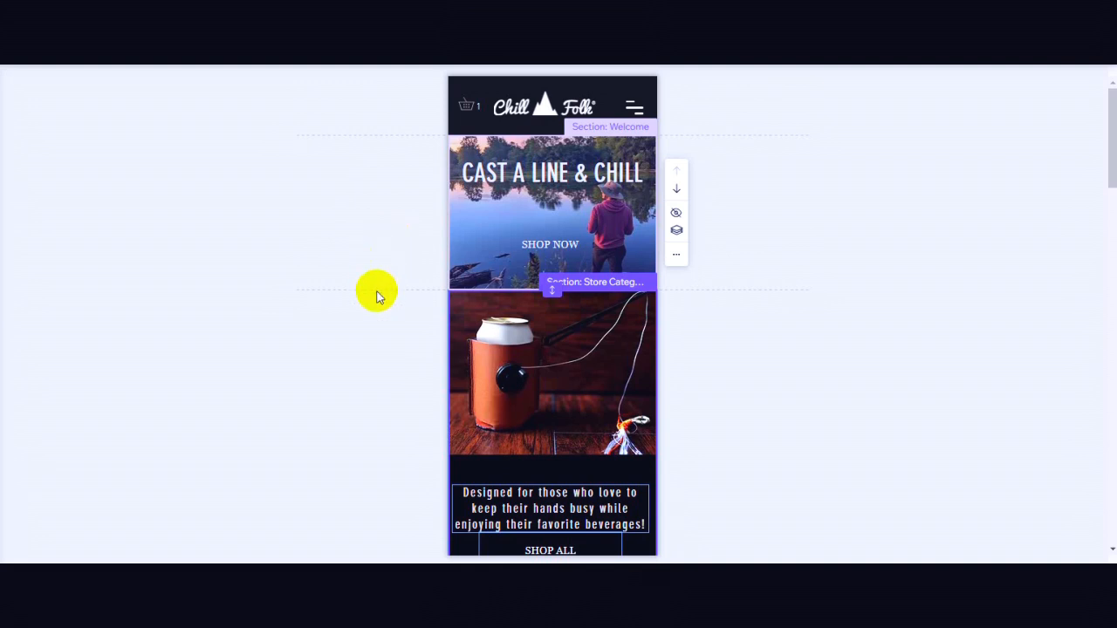
scroll(down, 3)
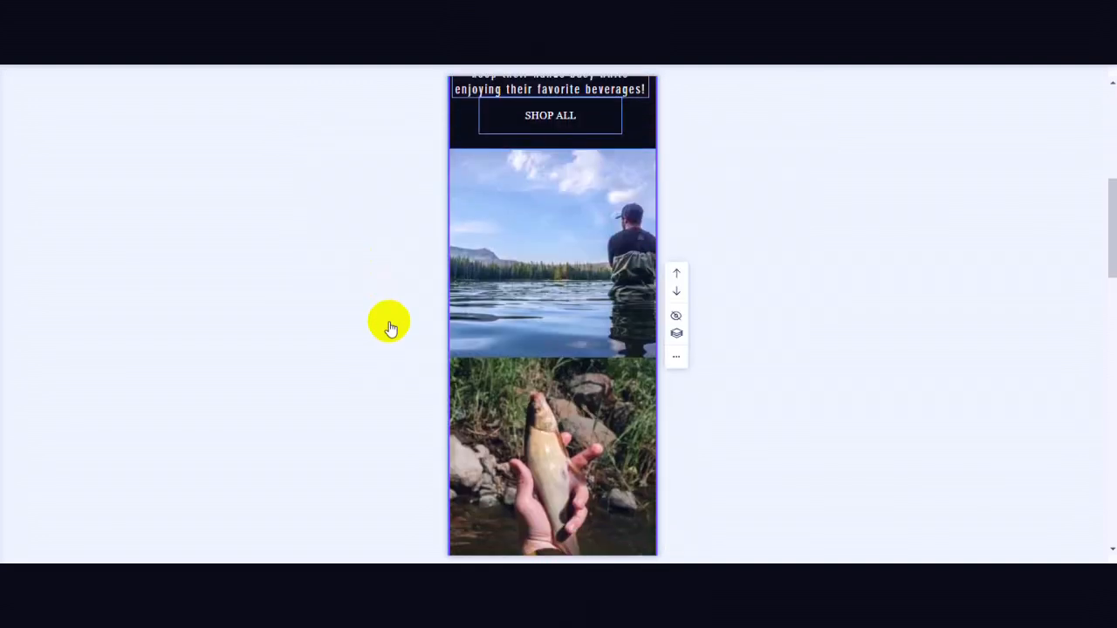
scroll(down, 3)
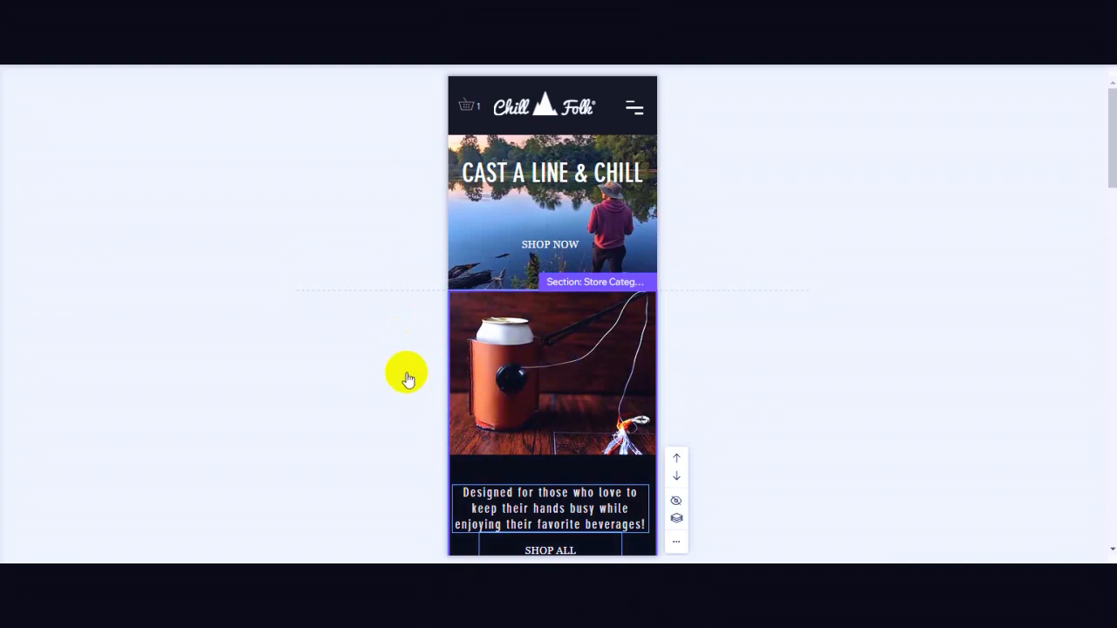
scroll(down, 3)
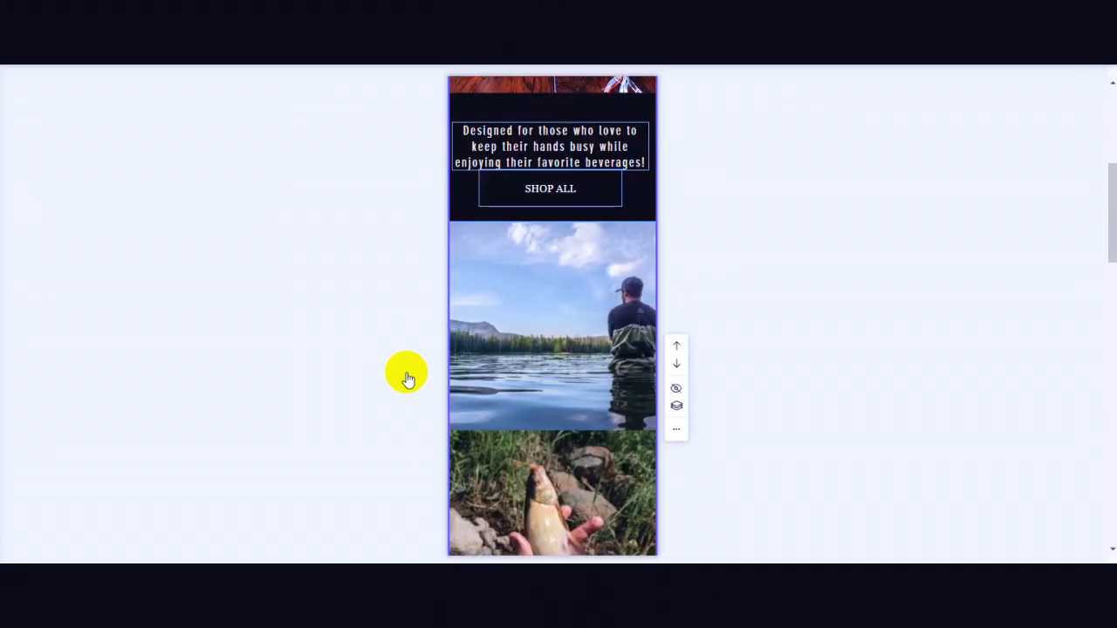